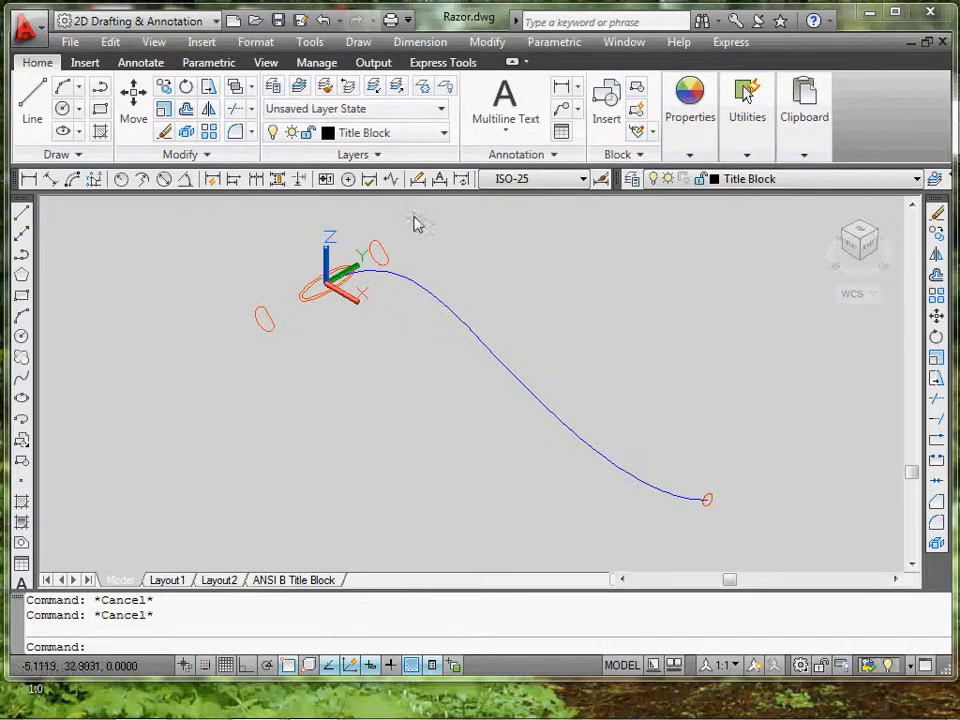
{"action": "mouse_move", "coordinate": [540, 356]}
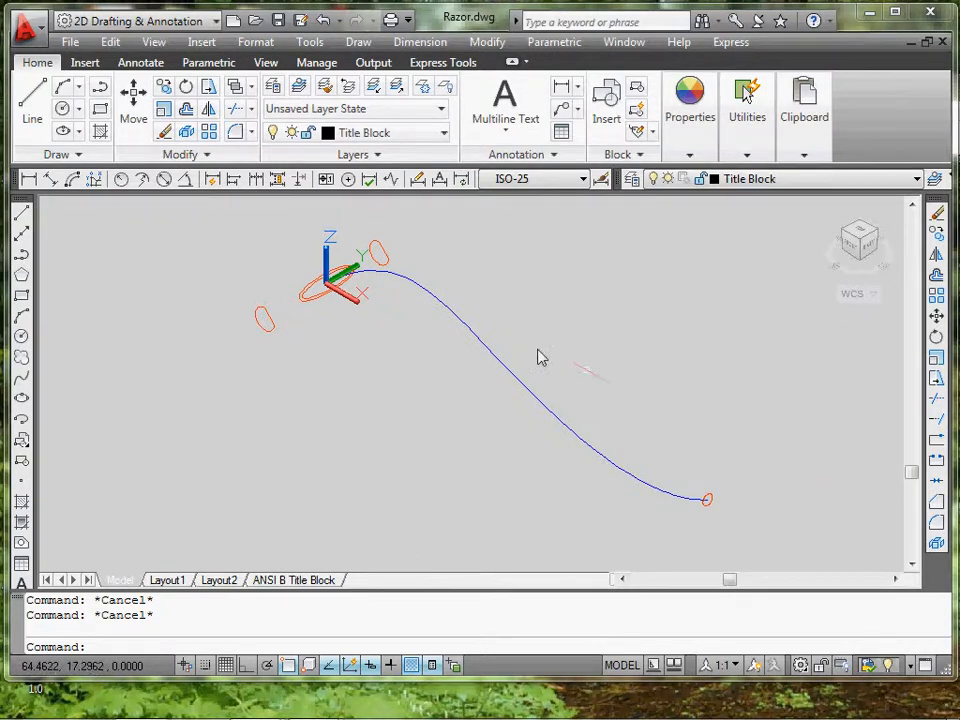
{"action": "mouse_move", "coordinate": [376, 244]}
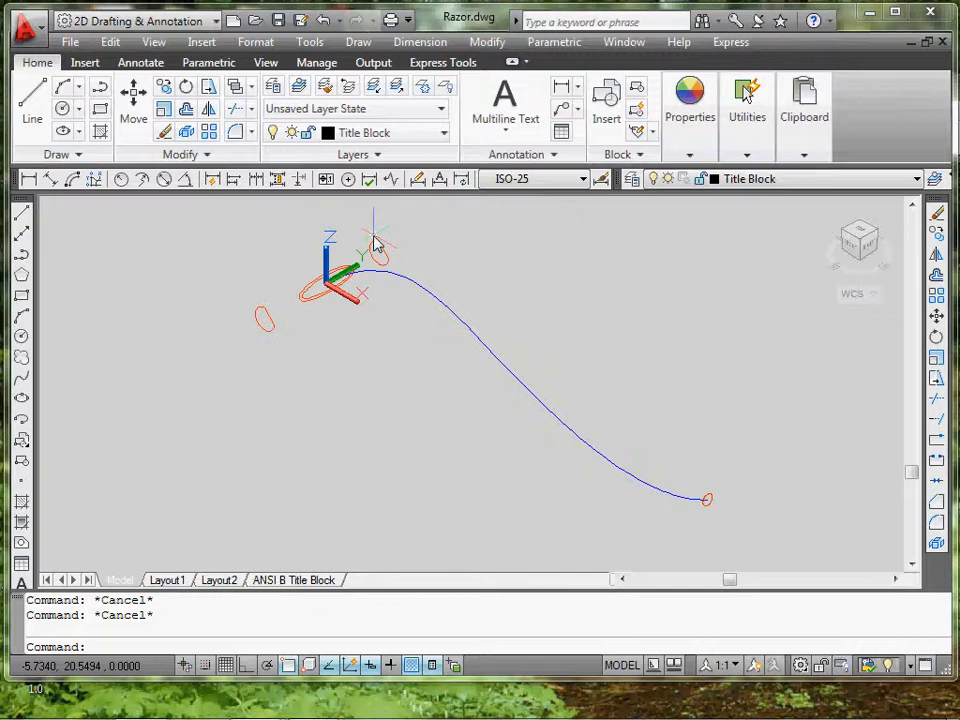
- Bring up the Draw menu's Modeling commands to reach Loft
{"action": "left_click", "coordinate": [358, 40]}
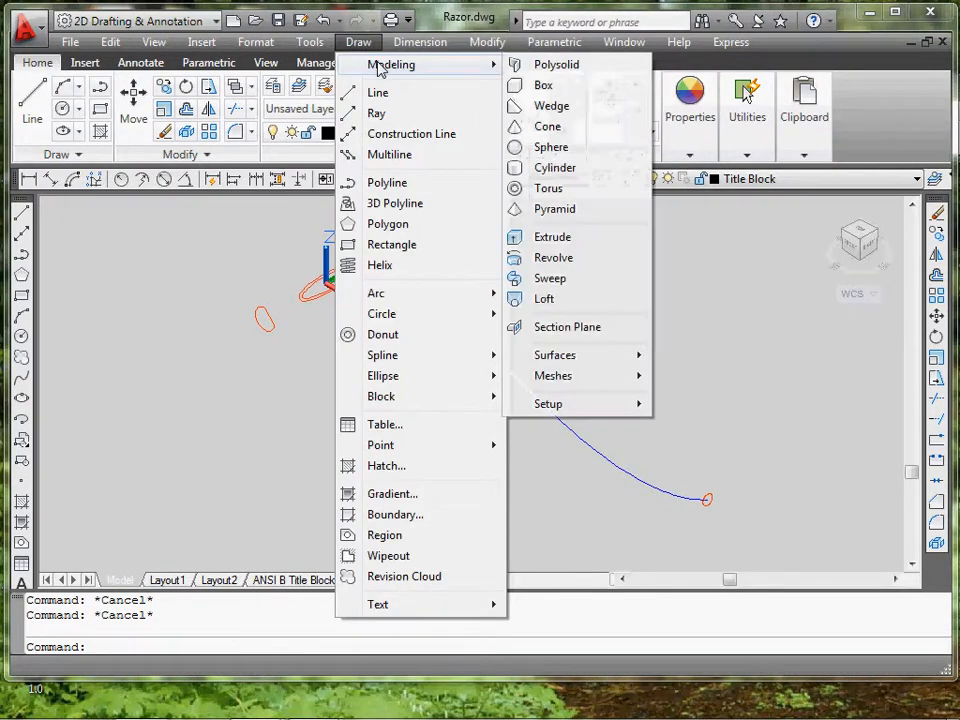
{"action": "mouse_move", "coordinate": [544, 300]}
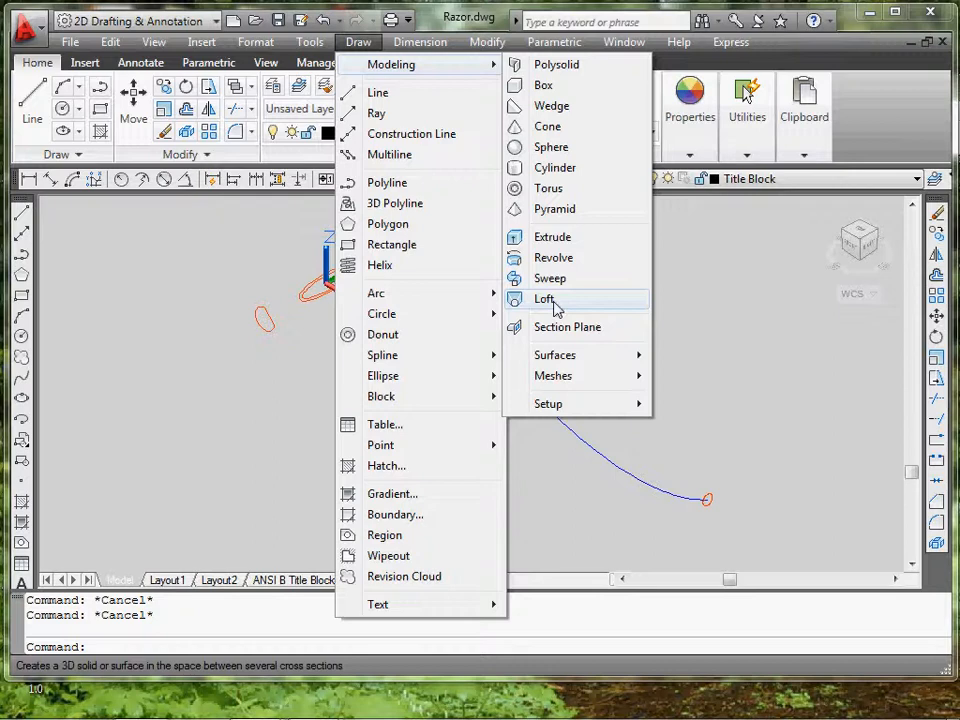
- Loft between the top handle profile and the small profile at the curve's end
{"action": "left_click", "coordinate": [544, 300]}
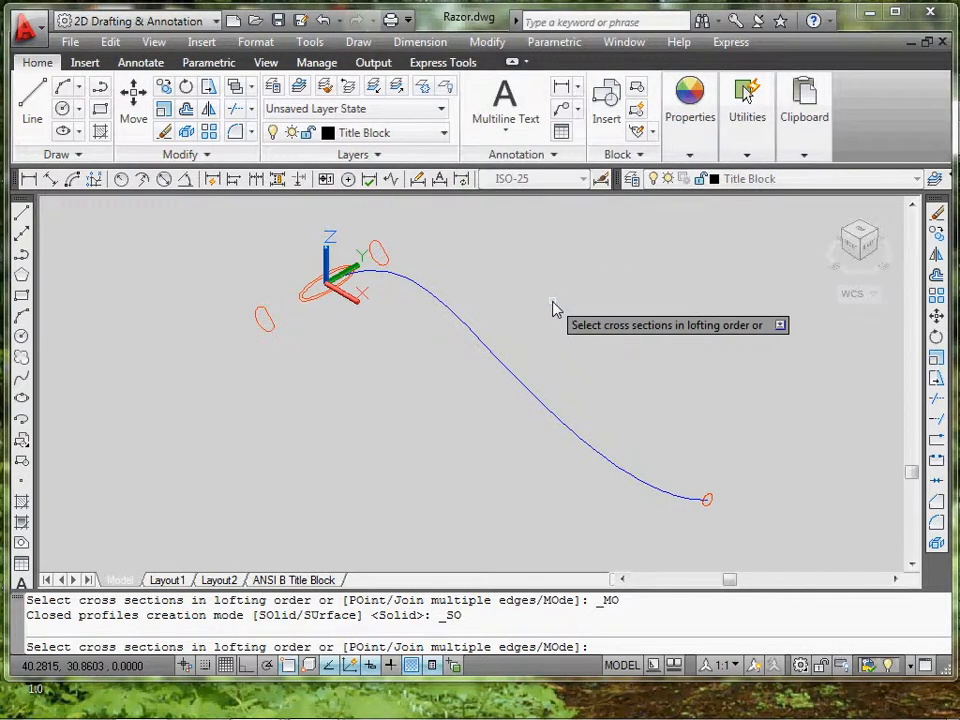
{"action": "mouse_move", "coordinate": [706, 500]}
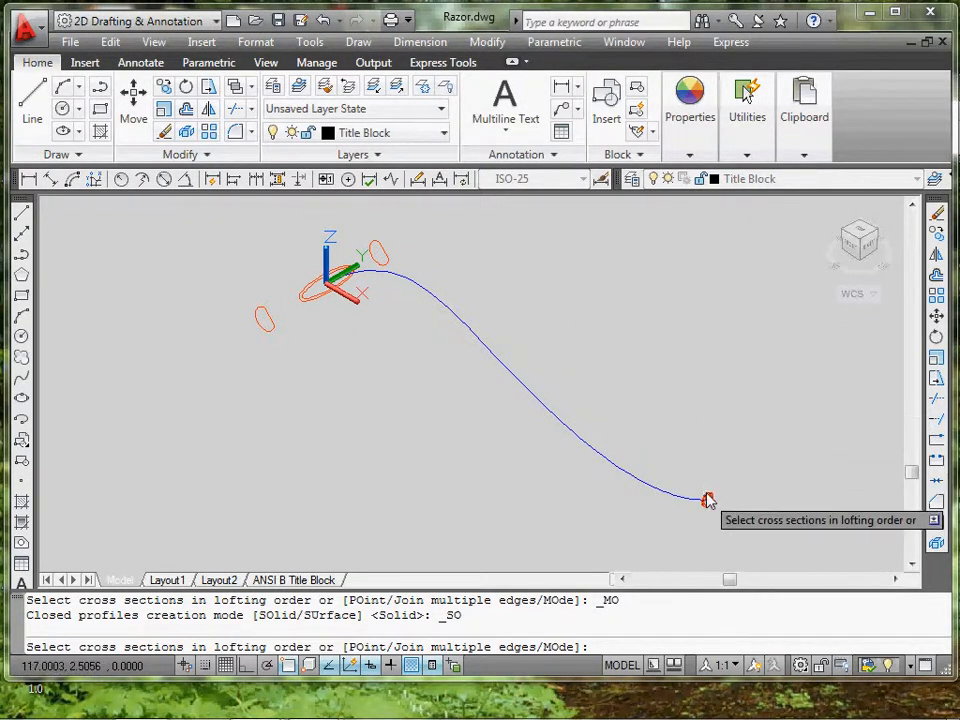
{"action": "mouse_move", "coordinate": [492, 432]}
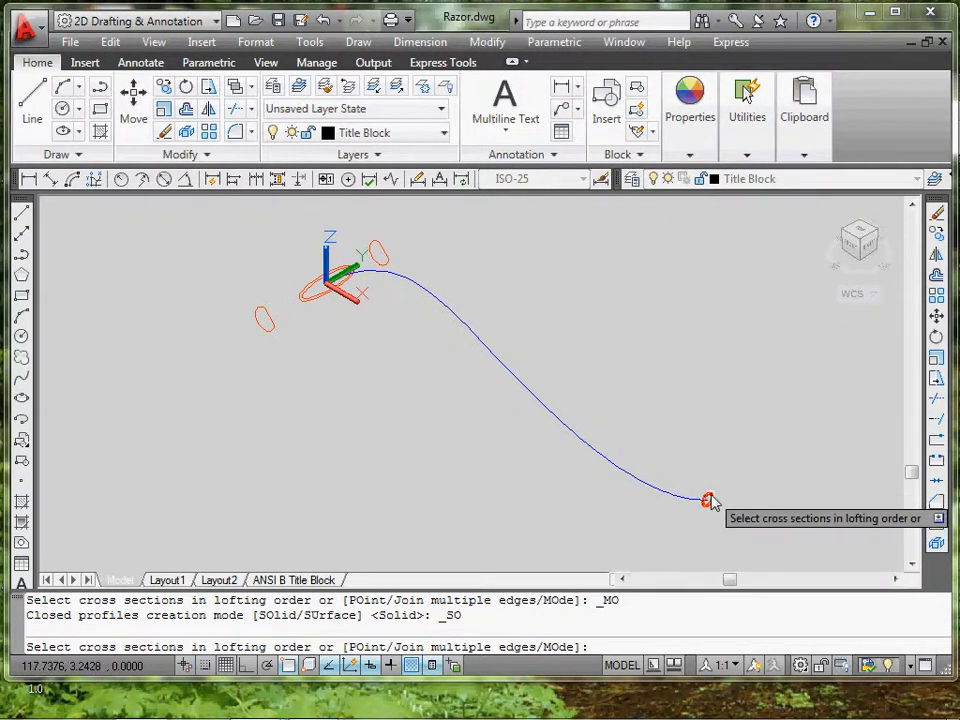
{"action": "left_click", "coordinate": [706, 500]}
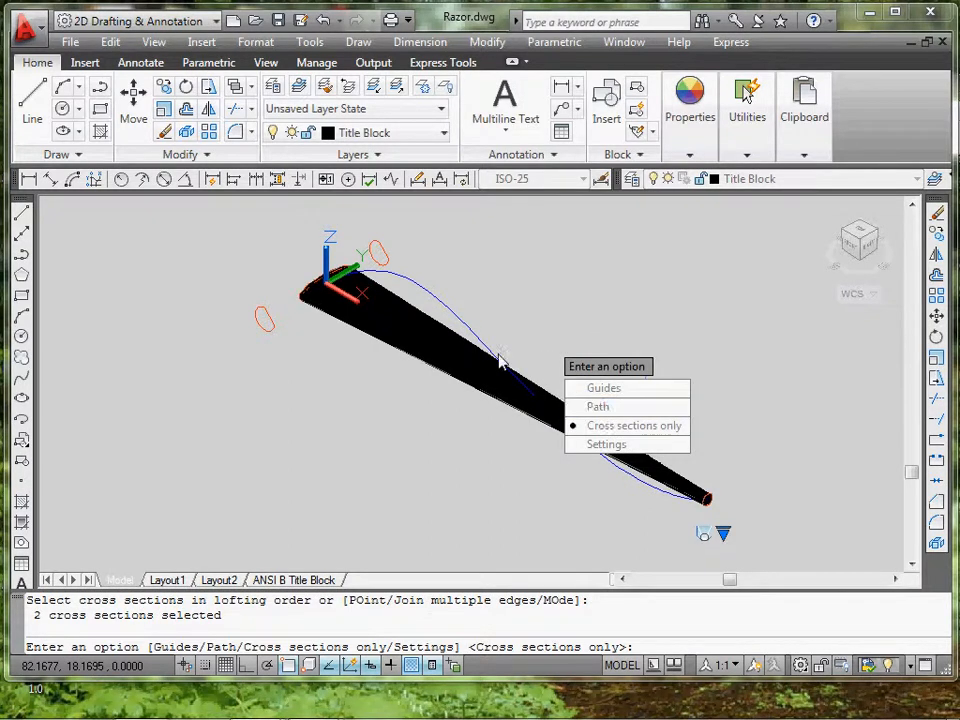
{"action": "mouse_move", "coordinate": [348, 318]}
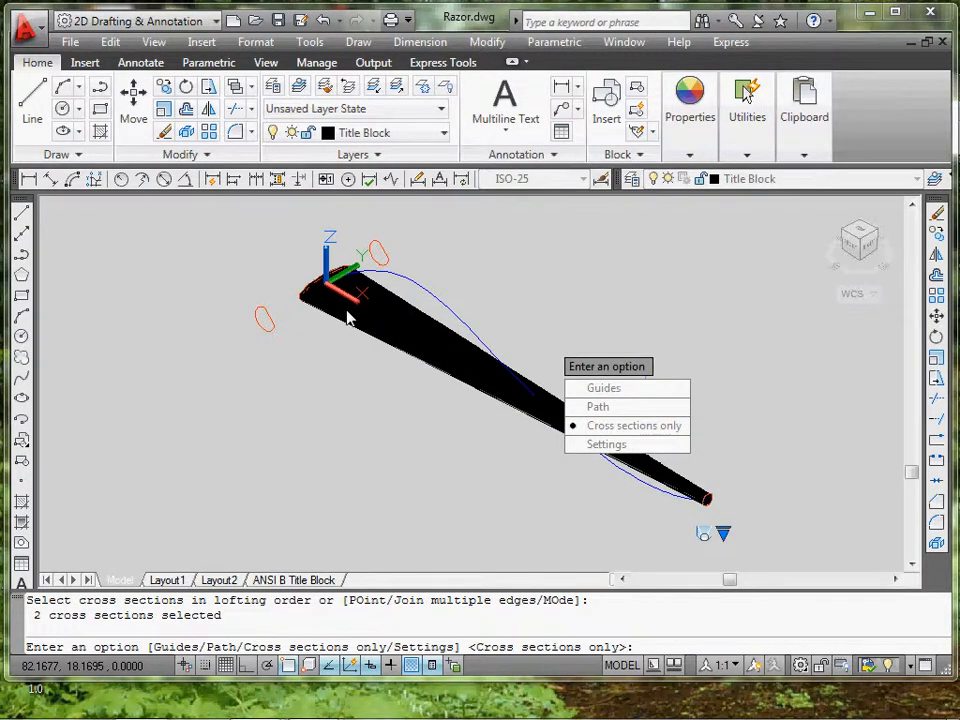
{"action": "mouse_move", "coordinate": [598, 406]}
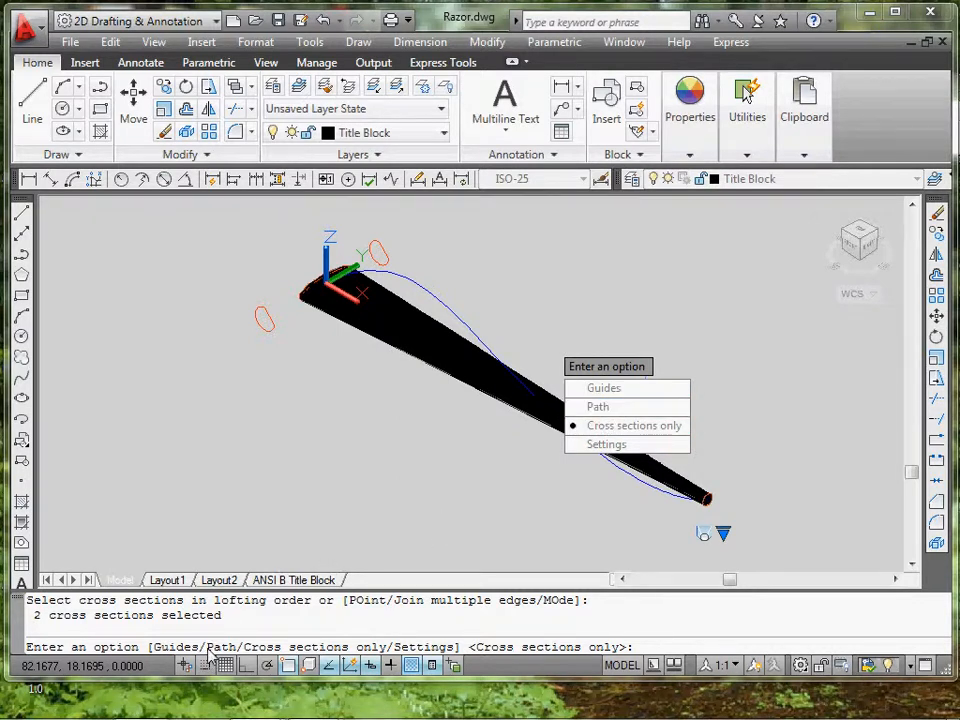
{"action": "mouse_move", "coordinate": [228, 652]}
{"action": "type", "text": "p"}
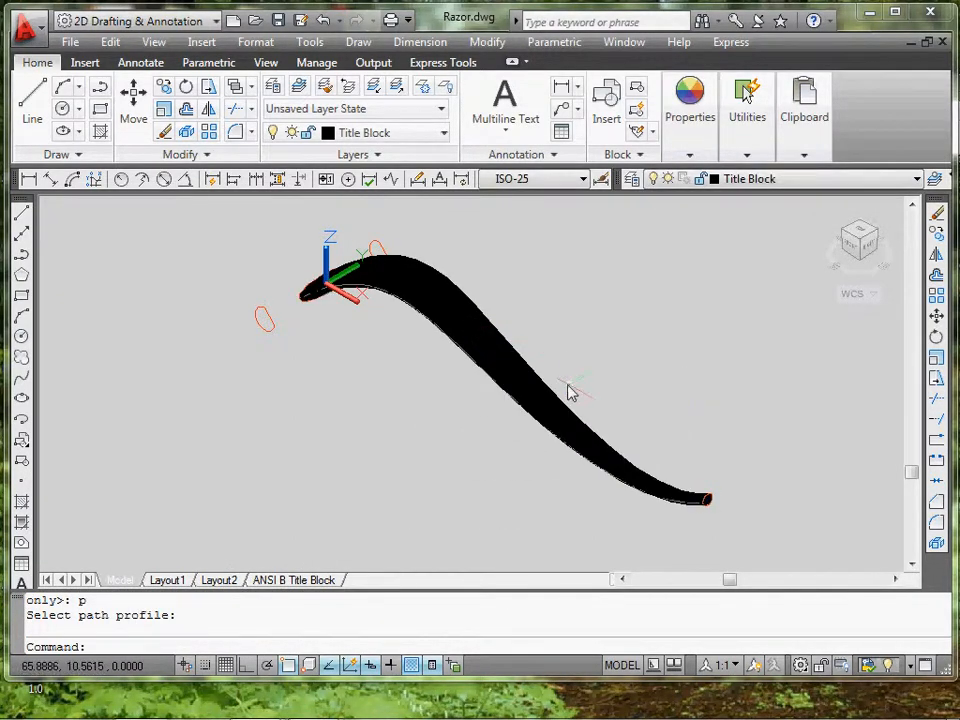
{"action": "mouse_move", "coordinate": [436, 284]}
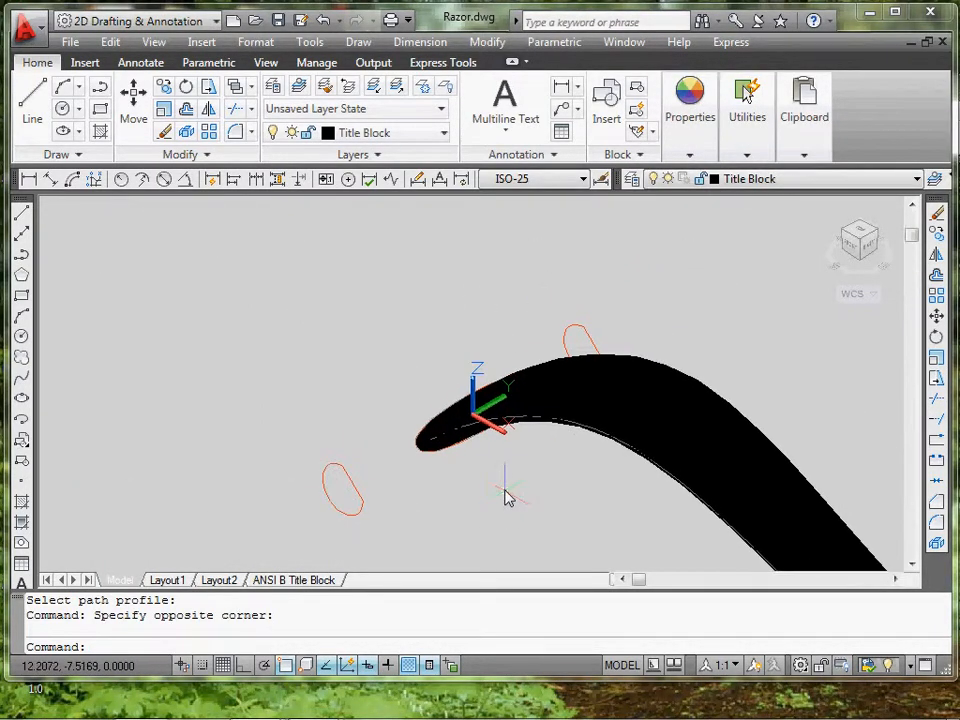
{"action": "mouse_move", "coordinate": [492, 480]}
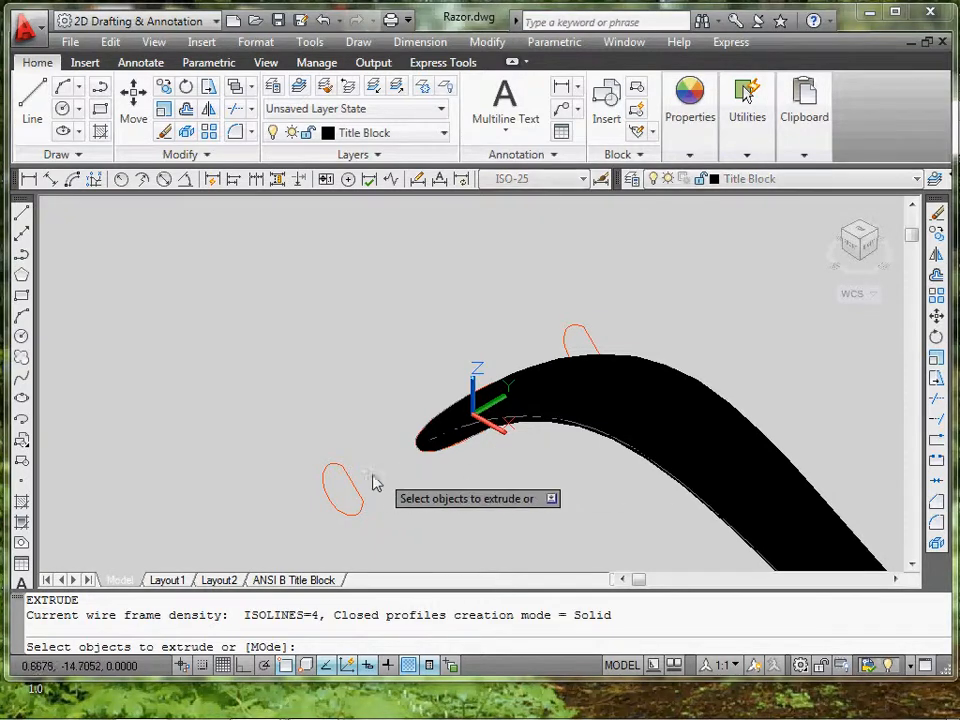
{"action": "mouse_move", "coordinate": [338, 468]}
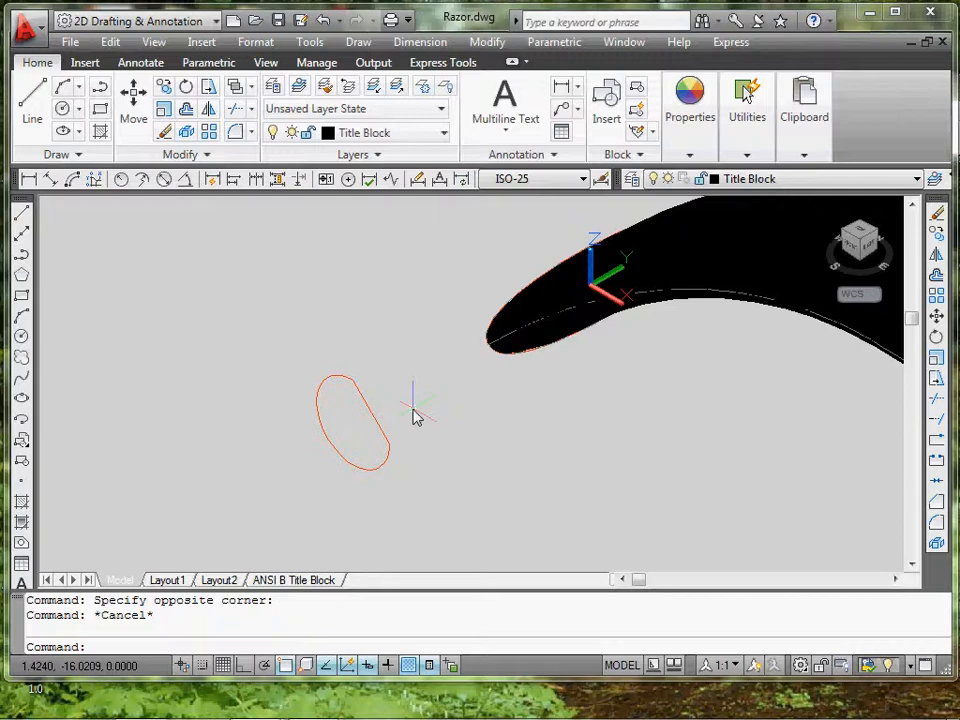
- Convert the razor-head outline's lines and arcs into a polyline with PEDIT Multiple
{"action": "type", "text": "ped"}
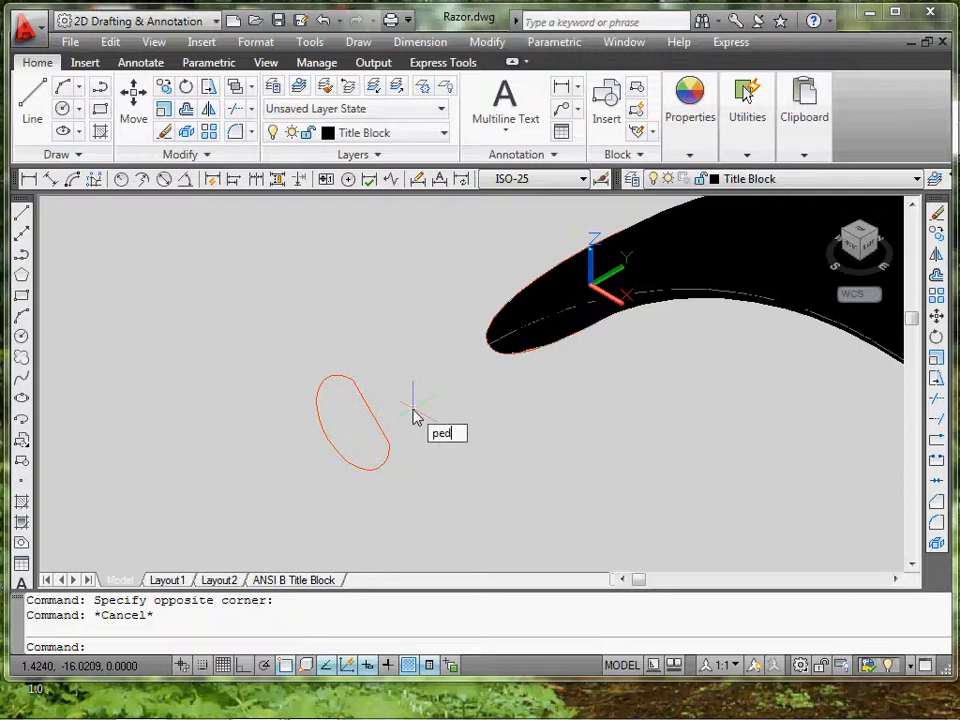
{"action": "type", "text": "it"}
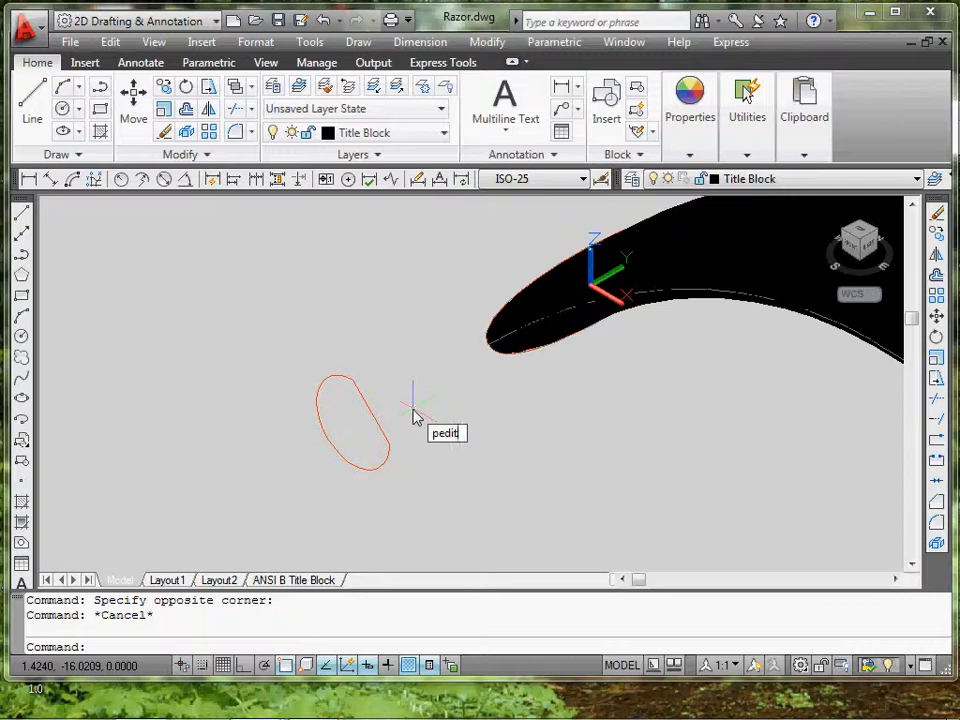
{"action": "key", "text": "Enter"}
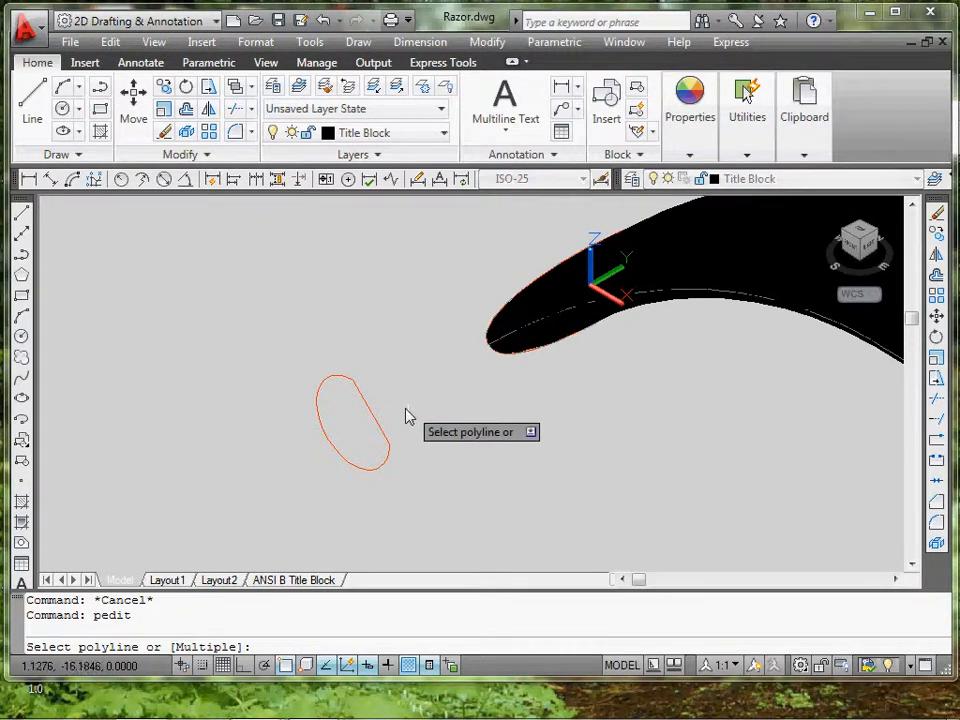
{"action": "mouse_move", "coordinate": [278, 644]}
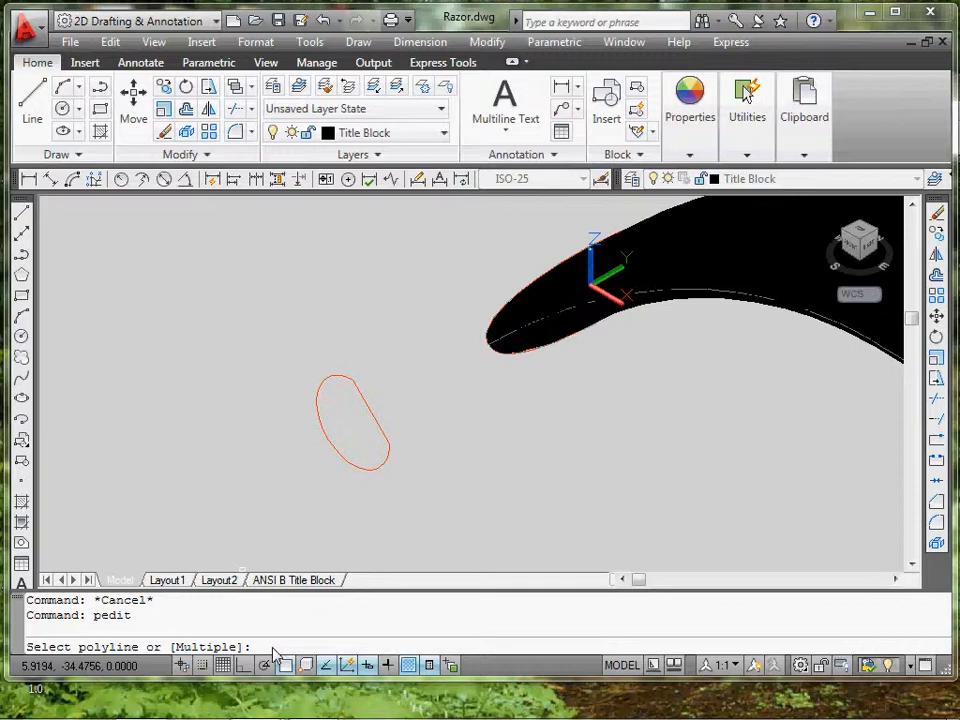
{"action": "type", "text": "m"}
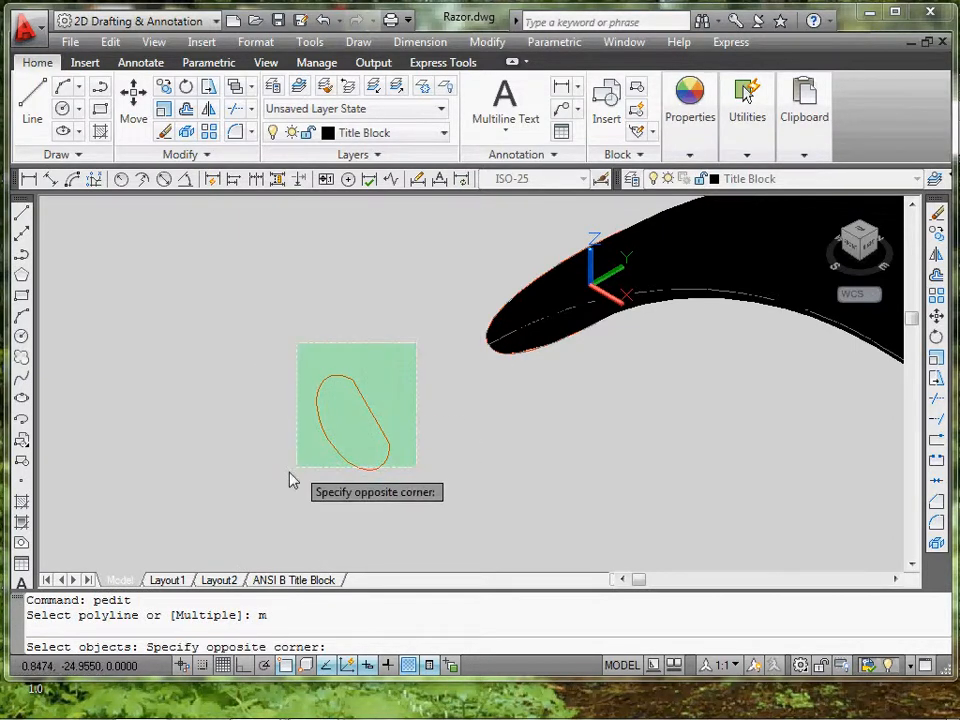
{"action": "left_click", "coordinate": [362, 402]}
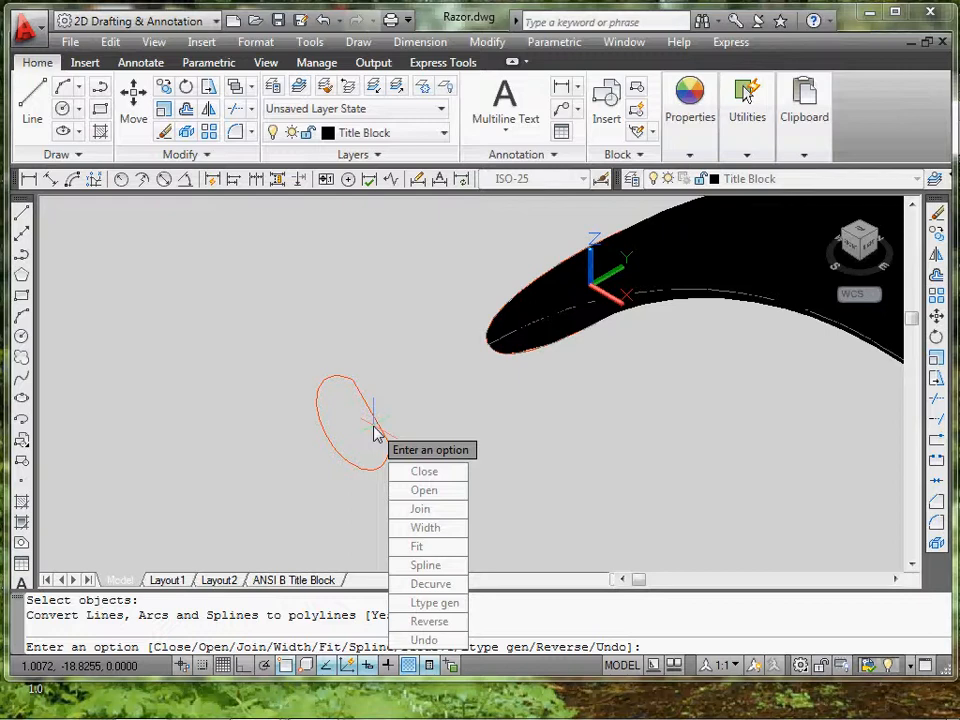
{"action": "left_click", "coordinate": [420, 508]}
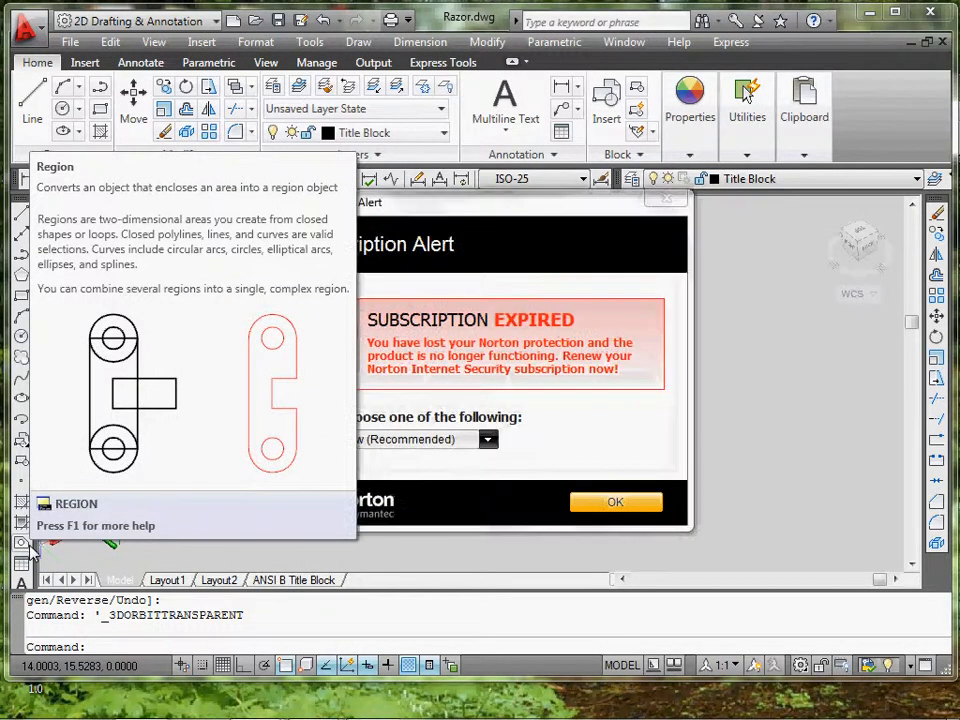
- Turn the closed razor-head oval outline into a region
{"action": "left_click", "coordinate": [488, 440]}
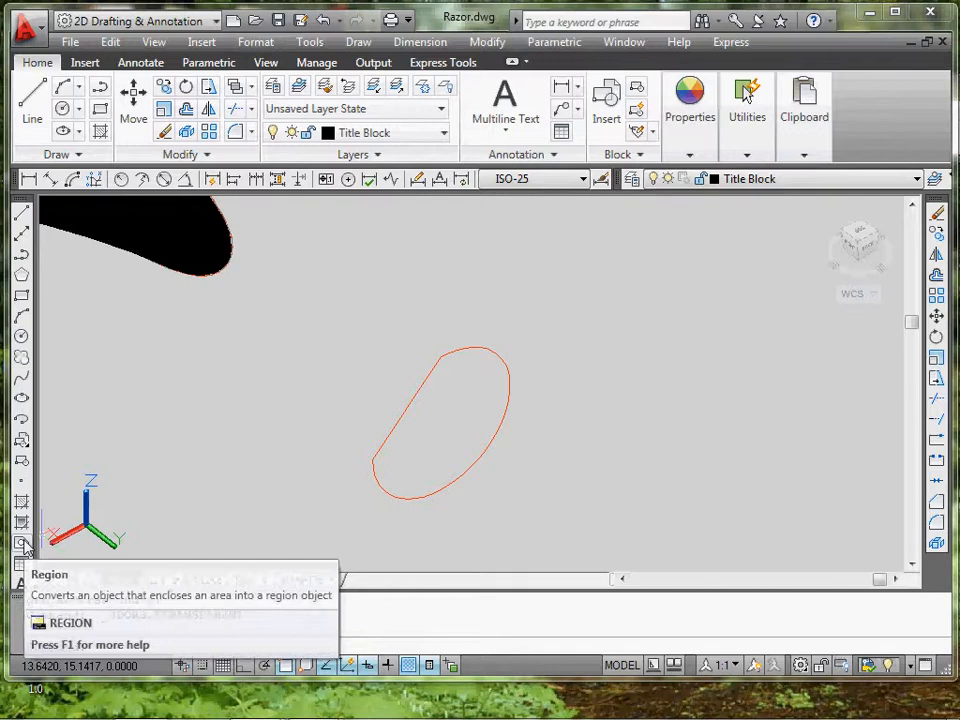
{"action": "left_click", "coordinate": [356, 42]}
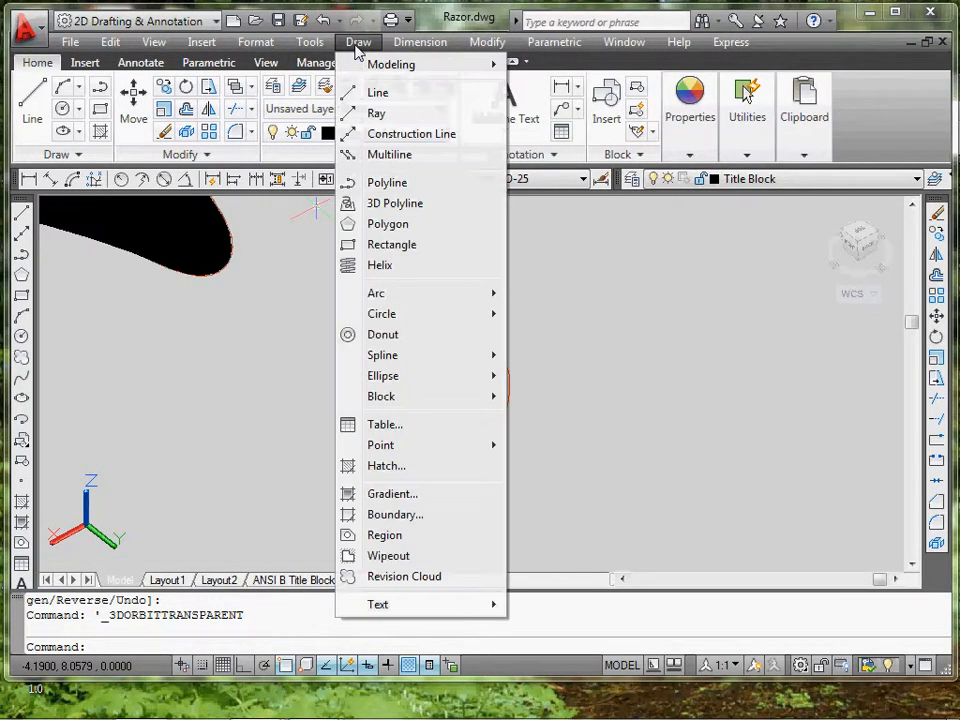
{"action": "mouse_move", "coordinate": [384, 536]}
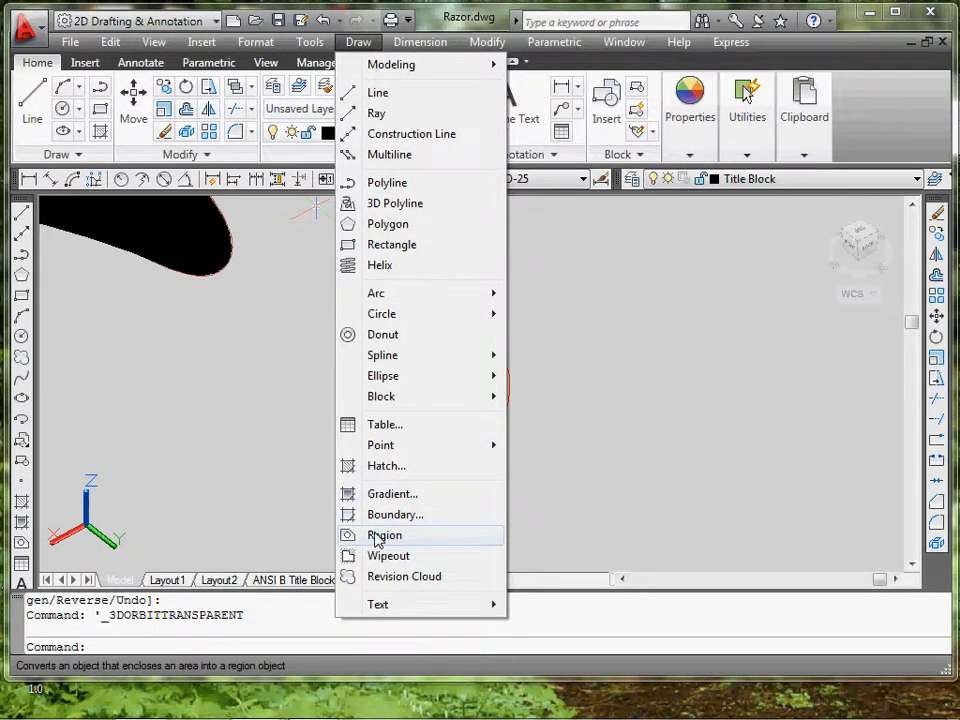
{"action": "left_click", "coordinate": [384, 536]}
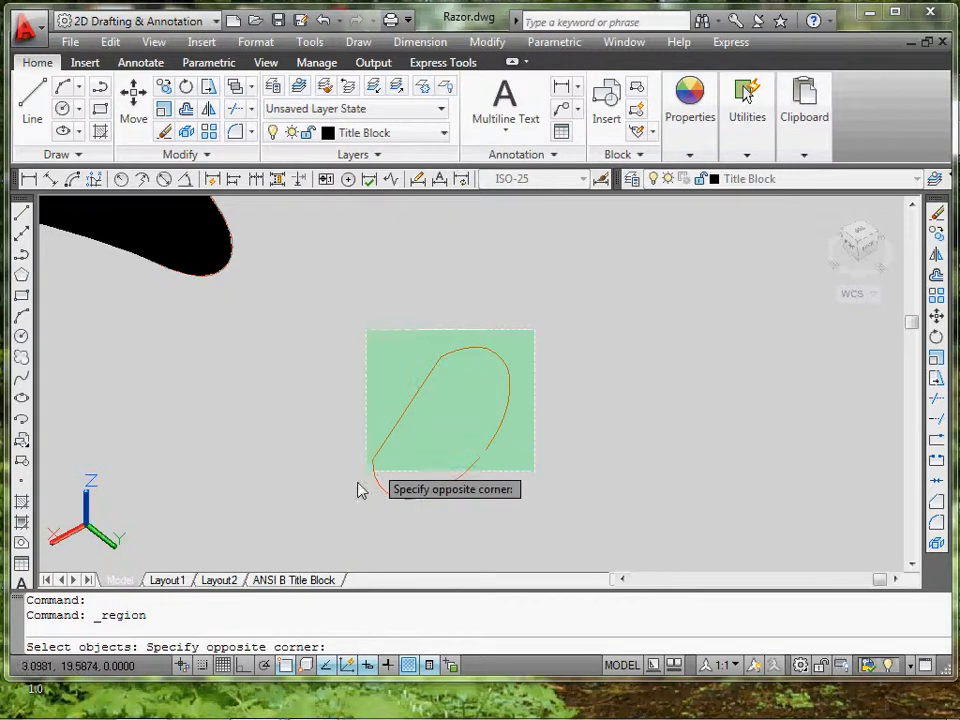
{"action": "left_click", "coordinate": [510, 468]}
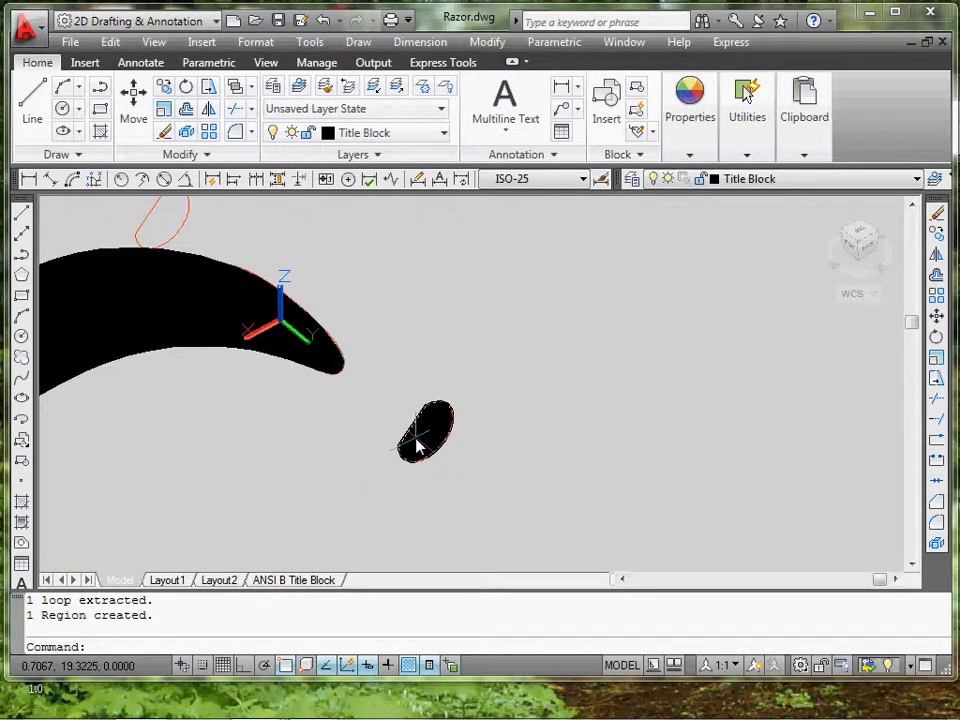
{"action": "mouse_move", "coordinate": [428, 440]}
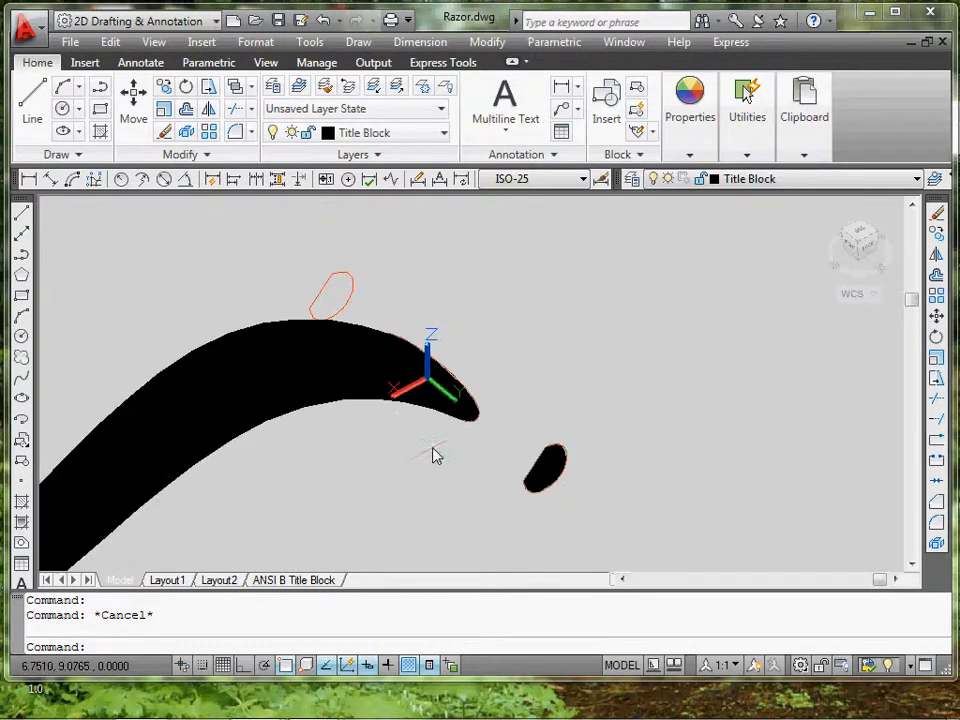
{"action": "mouse_move", "coordinate": [344, 290]}
{"action": "type", "text": "EXTRUDE"}
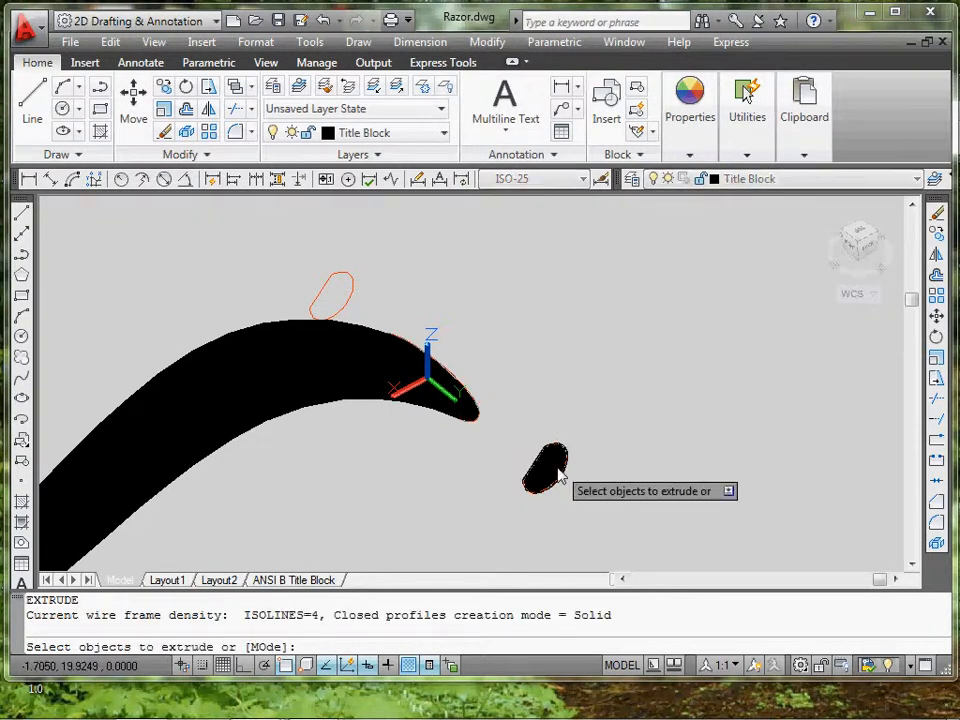
{"action": "left_click", "coordinate": [548, 468]}
{"action": "type", "text": "u"}
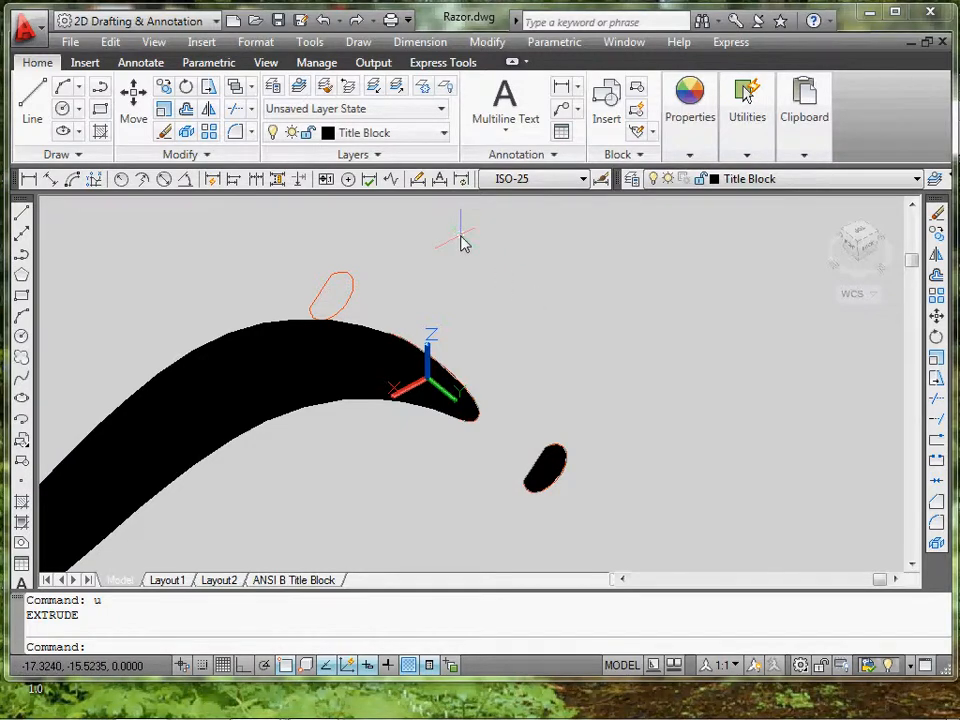
- Extrude the oval region upward into a tall cylindrical razor head
{"action": "left_click", "coordinate": [356, 42]}
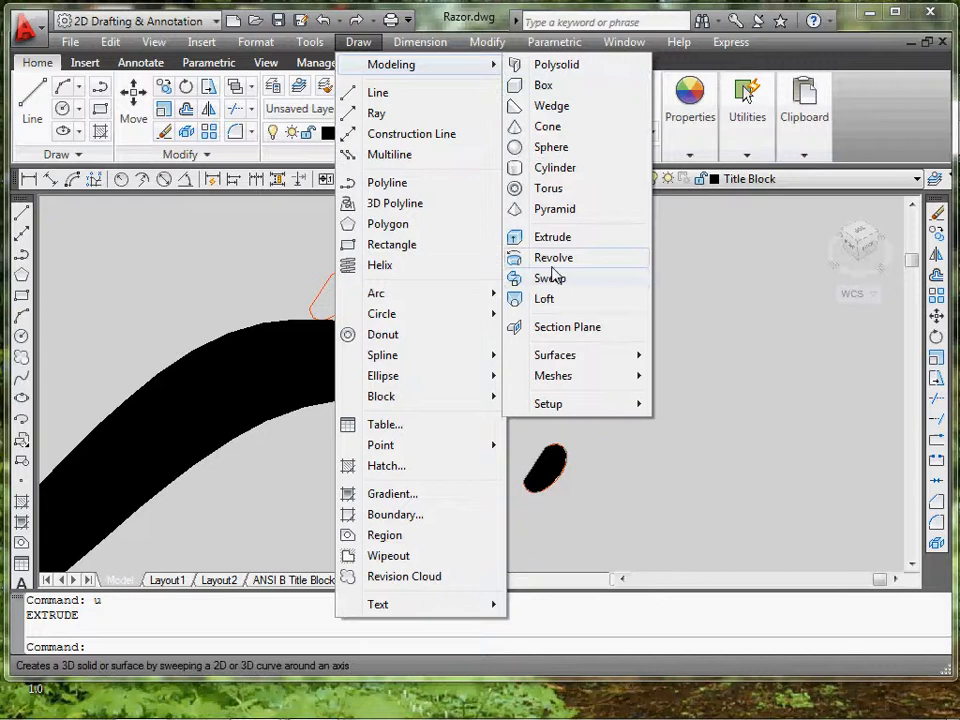
{"action": "mouse_move", "coordinate": [552, 236]}
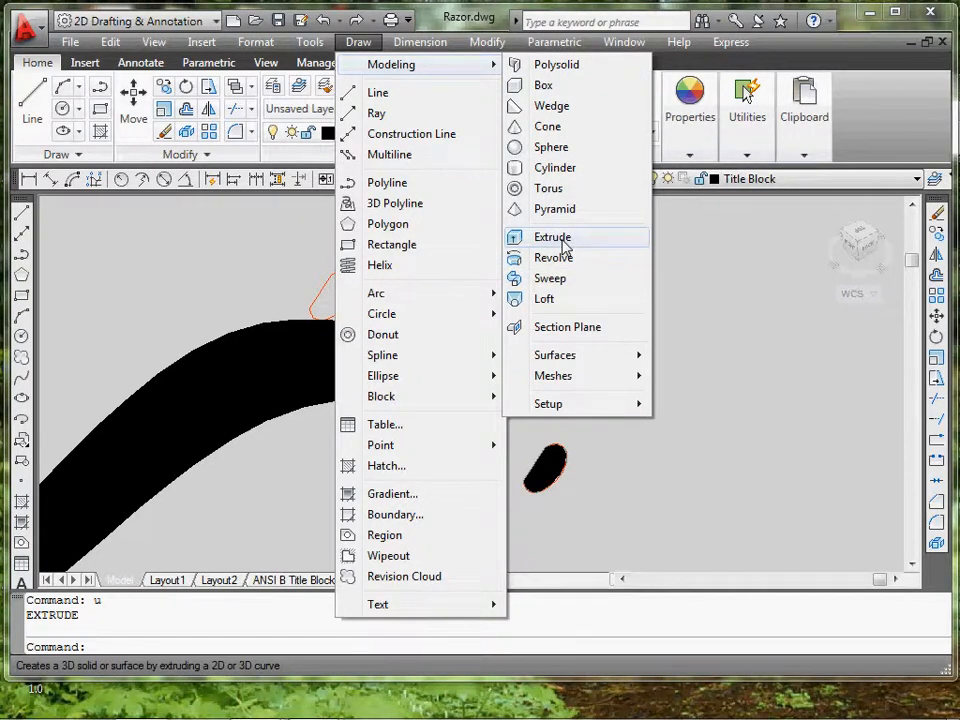
{"action": "left_click", "coordinate": [544, 298]}
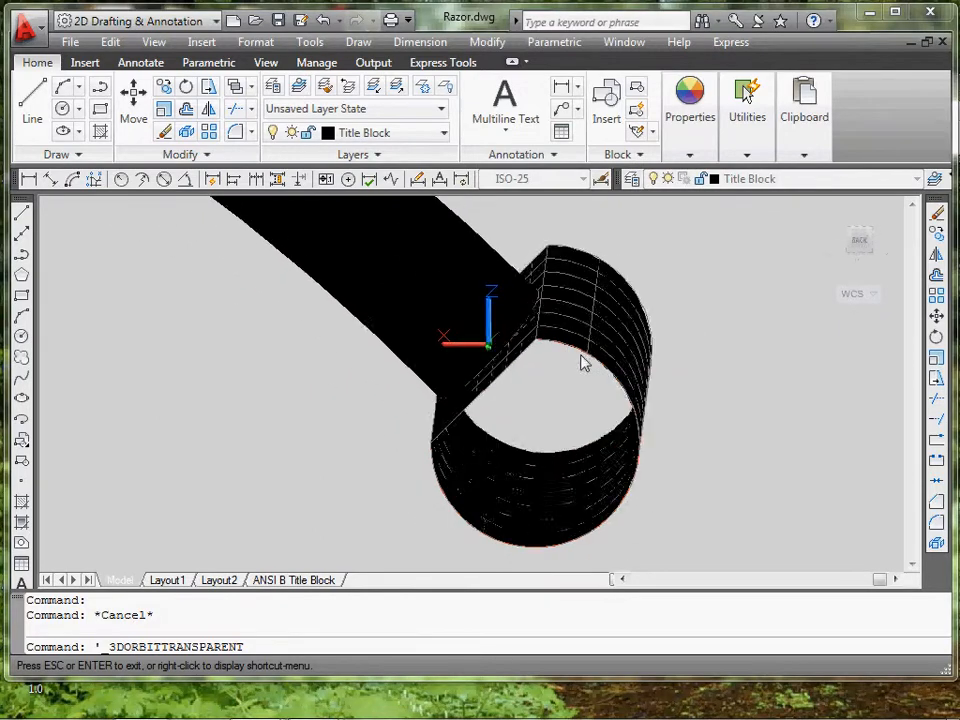
{"action": "left_click_drag", "start_coordinate": [584, 362], "coordinate": [560, 410]}
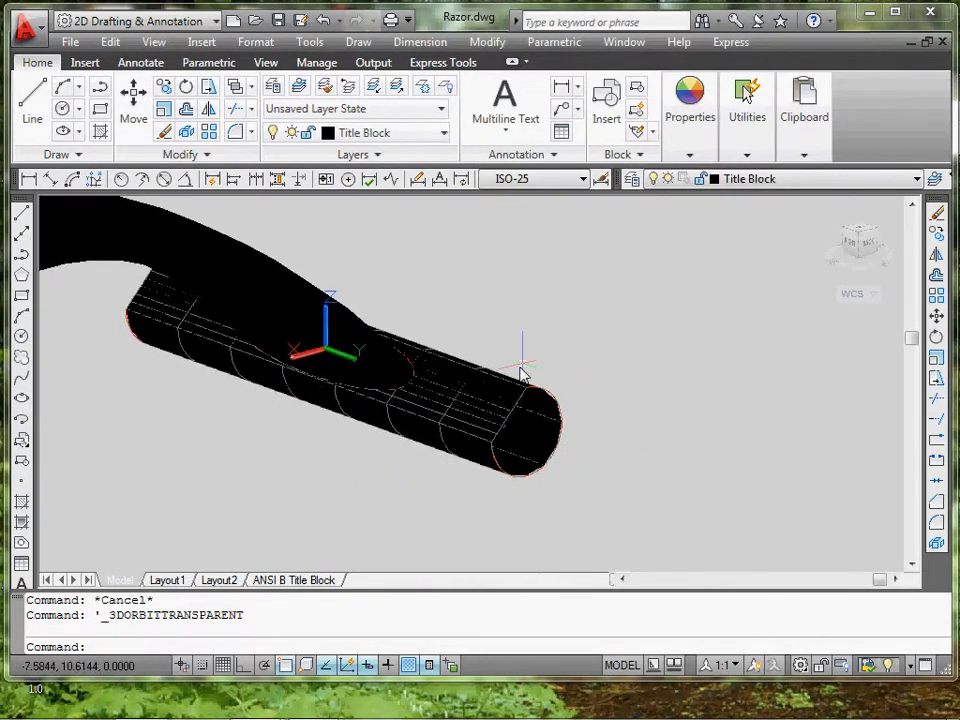
{"action": "left_click_drag", "start_coordinate": [524, 370], "coordinate": [492, 440]}
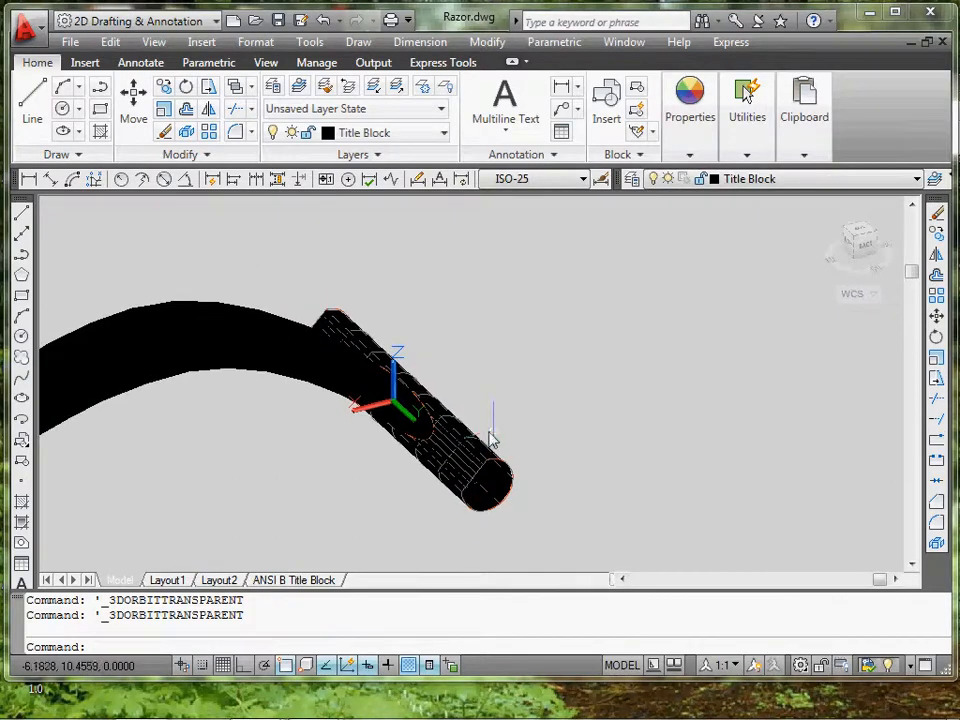
{"action": "left_click_drag", "start_coordinate": [490, 440], "coordinate": [460, 440]}
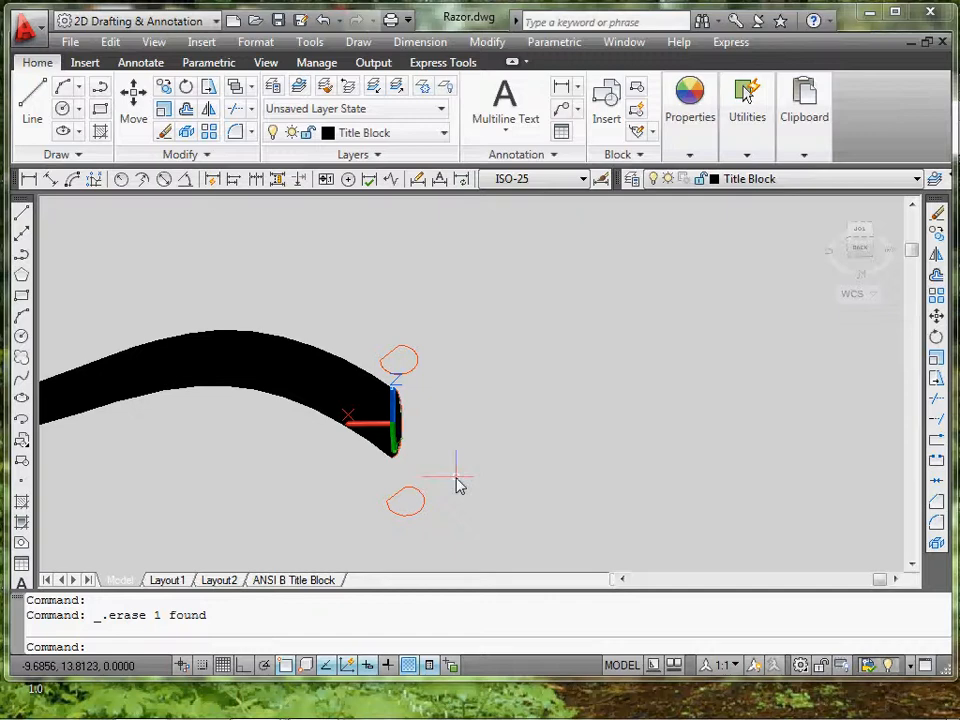
{"action": "mouse_move", "coordinate": [580, 440]}
{"action": "type", "text": "M"}
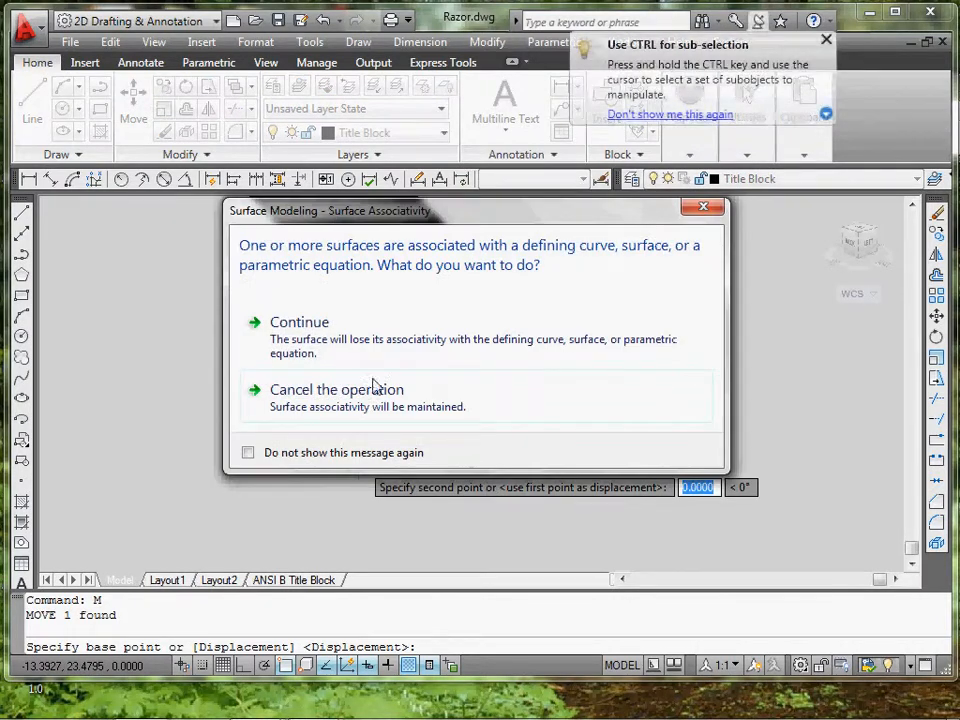
- Continue past the Surface Associativity warning, then undo the move of the head
{"action": "left_click", "coordinate": [300, 320]}
{"action": "type", "text": "U"}
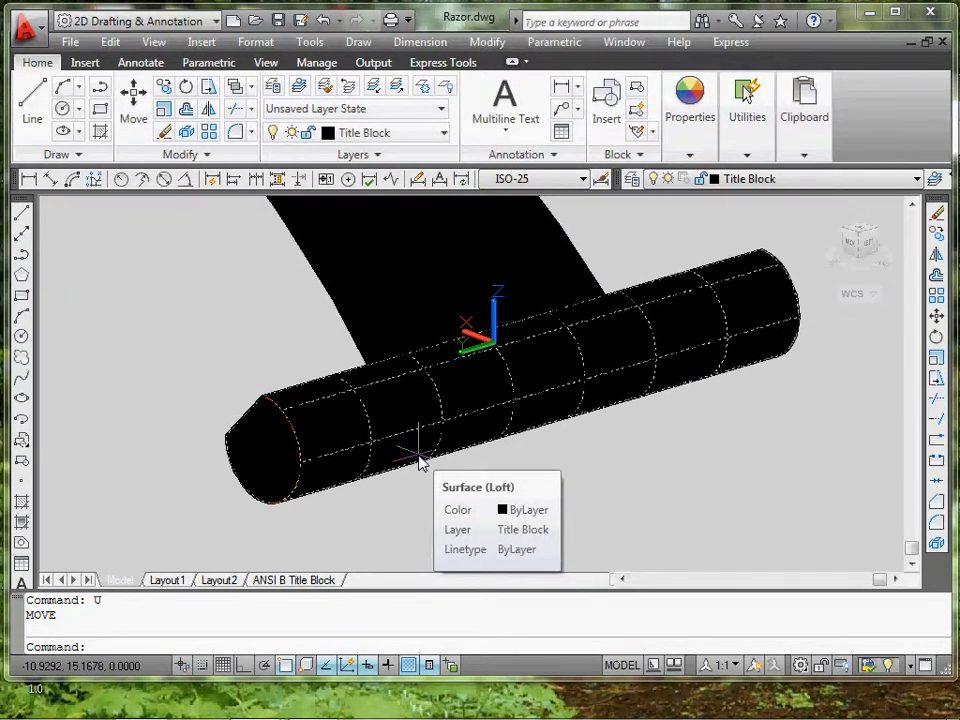
- Convert the cylindrical head surface to a solid and start moving it
{"action": "left_click", "coordinate": [488, 42]}
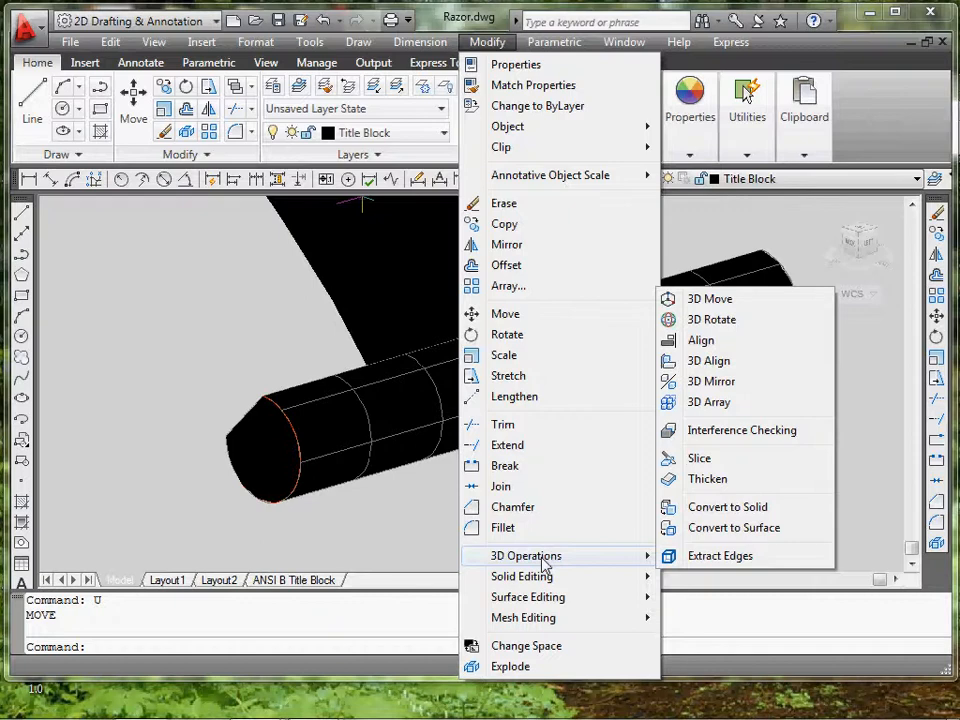
{"action": "mouse_move", "coordinate": [720, 534]}
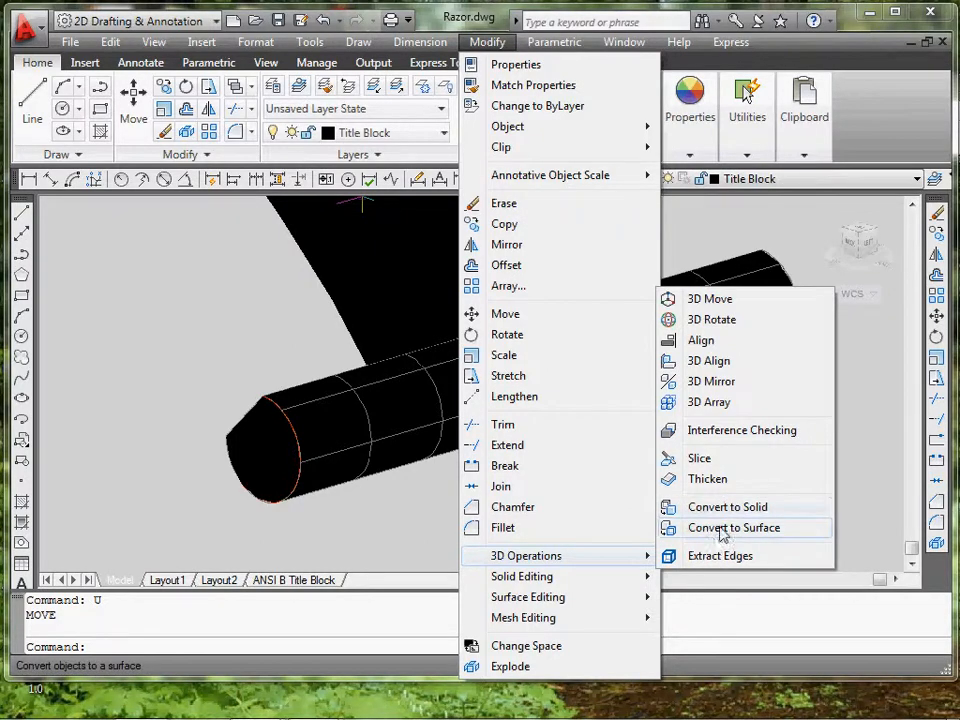
{"action": "left_click", "coordinate": [728, 506]}
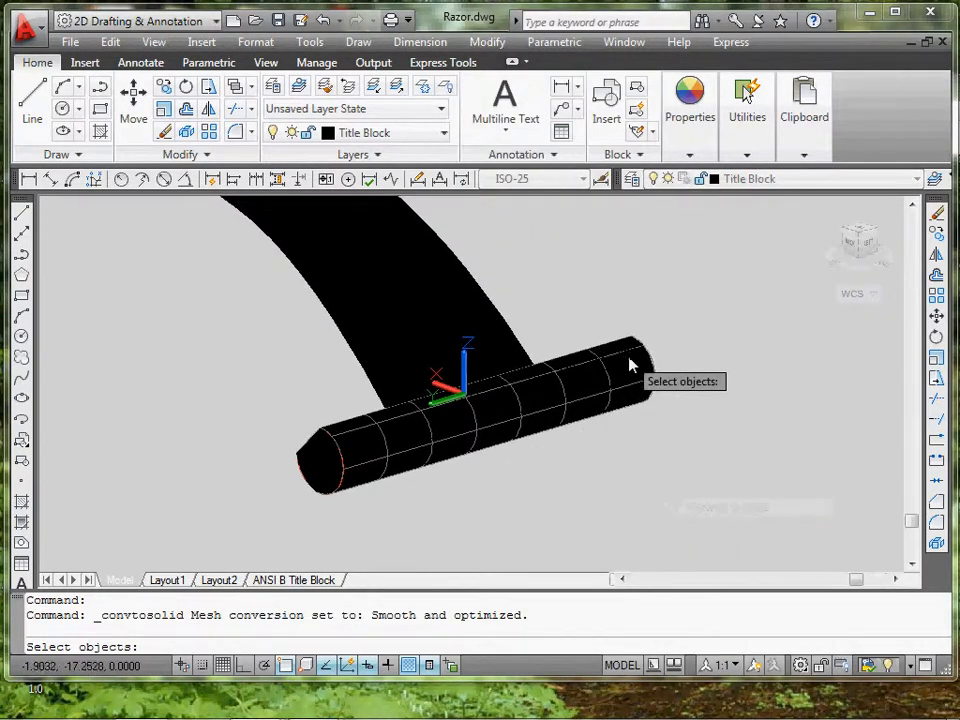
{"action": "left_click", "coordinate": [630, 380]}
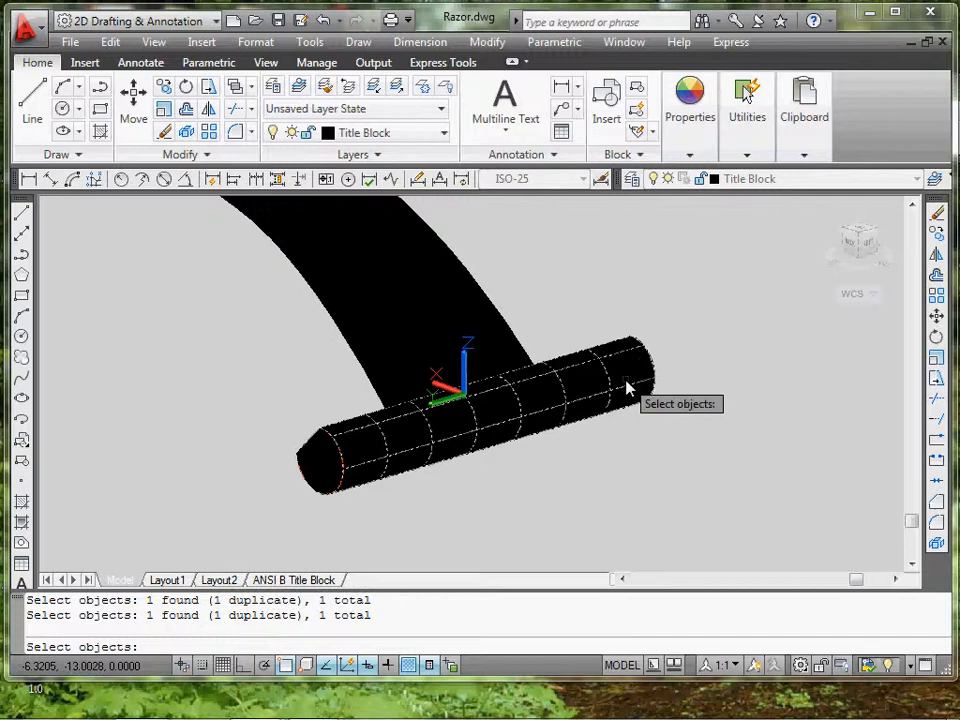
{"action": "left_click", "coordinate": [316, 448]}
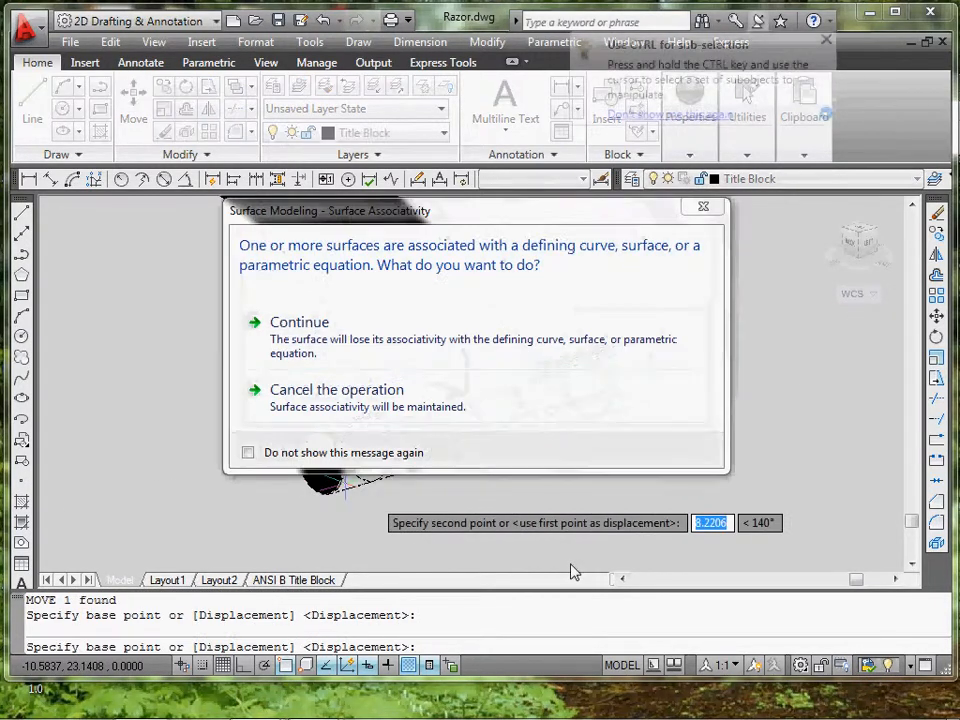
- Continue past the warning and set the head down across the handle's tip
{"action": "left_click", "coordinate": [300, 320]}
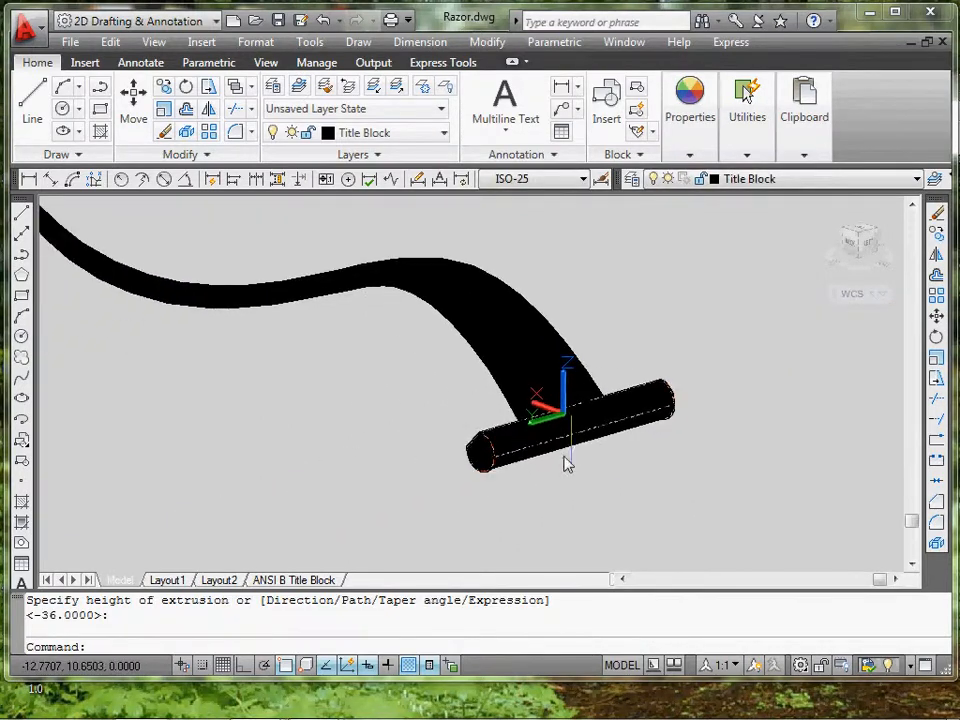
{"action": "left_click_drag", "start_coordinate": [568, 462], "coordinate": [616, 504]}
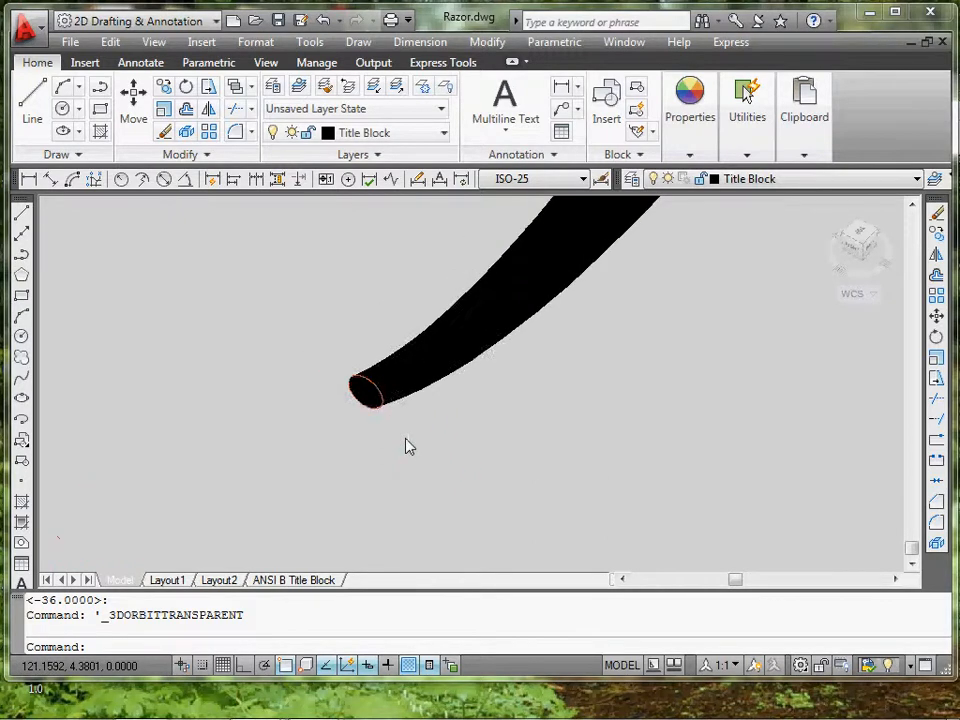
{"action": "left_click_drag", "start_coordinate": [404, 444], "coordinate": [500, 424]}
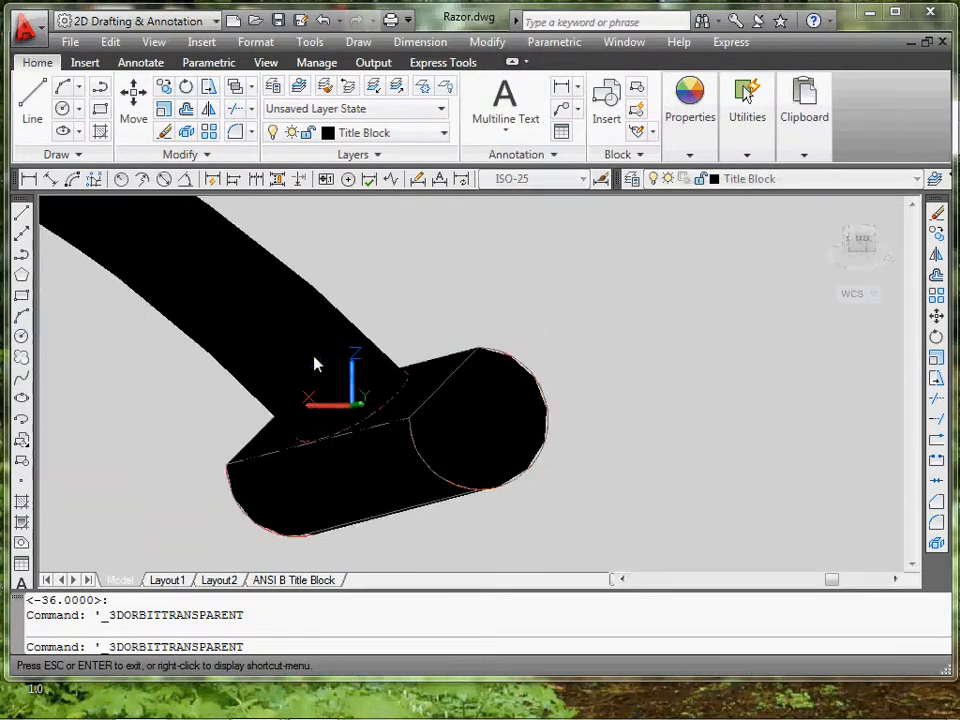
{"action": "left_click_drag", "start_coordinate": [316, 364], "coordinate": [410, 468]}
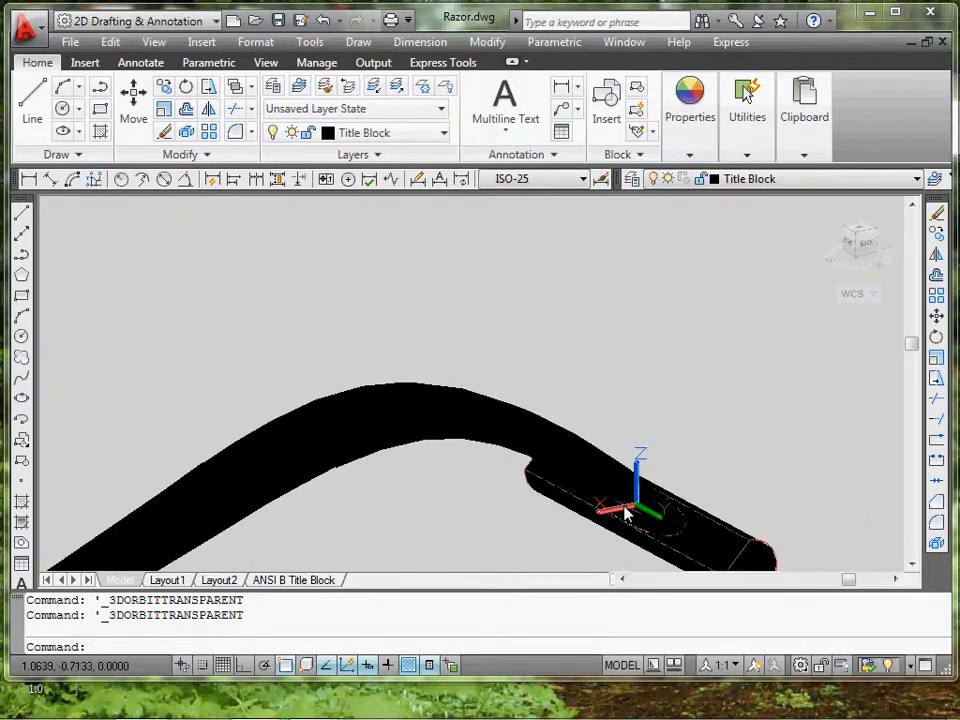
- Colour the handle and head blue in Quick Properties and review the whole razor
{"action": "left_click_drag", "start_coordinate": [624, 512], "coordinate": [570, 310]}
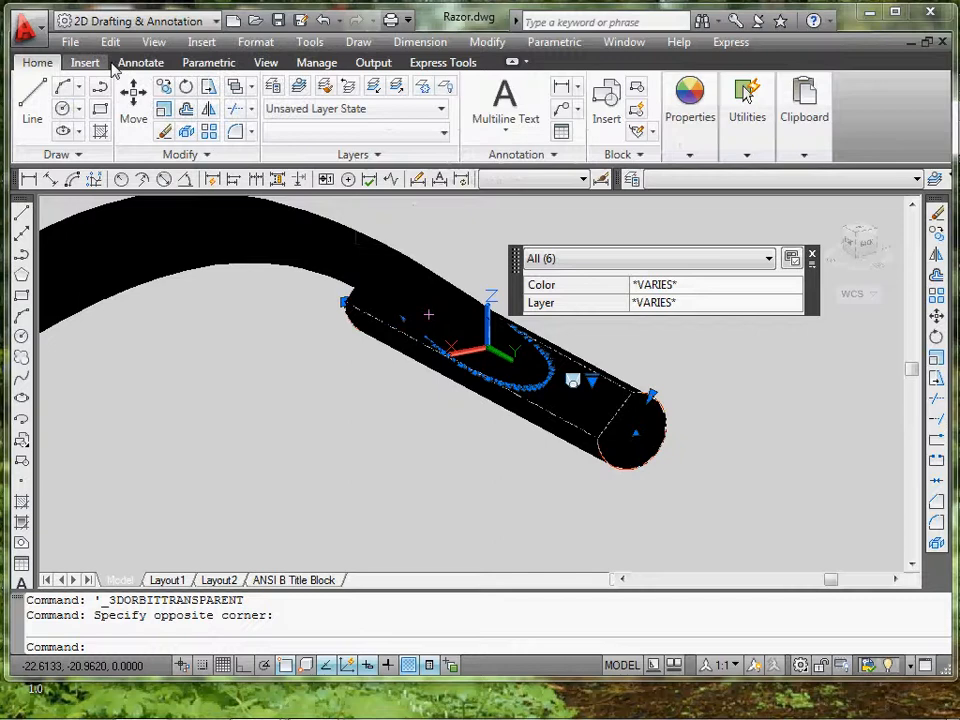
{"action": "left_click", "coordinate": [140, 62]}
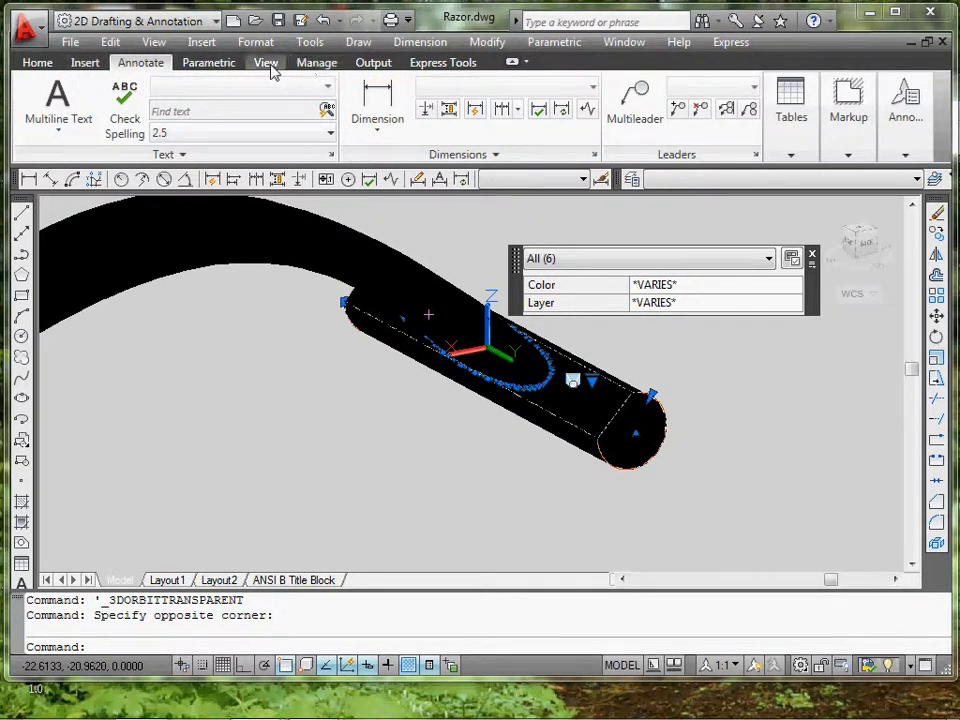
{"action": "left_click", "coordinate": [208, 62]}
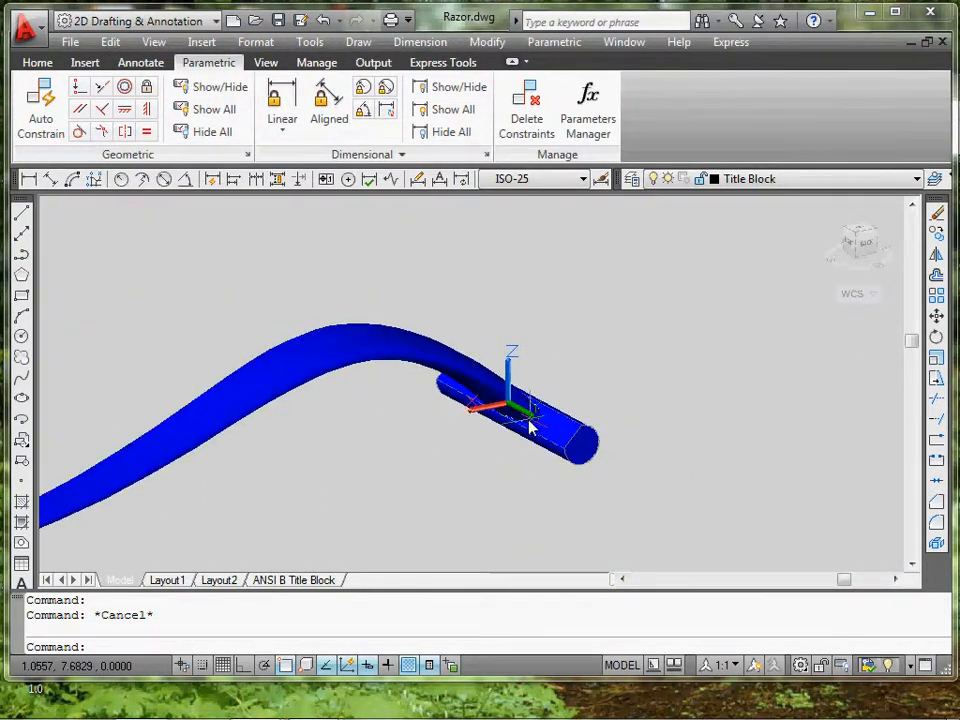
{"action": "left_click_drag", "start_coordinate": [530, 424], "coordinate": [576, 458]}
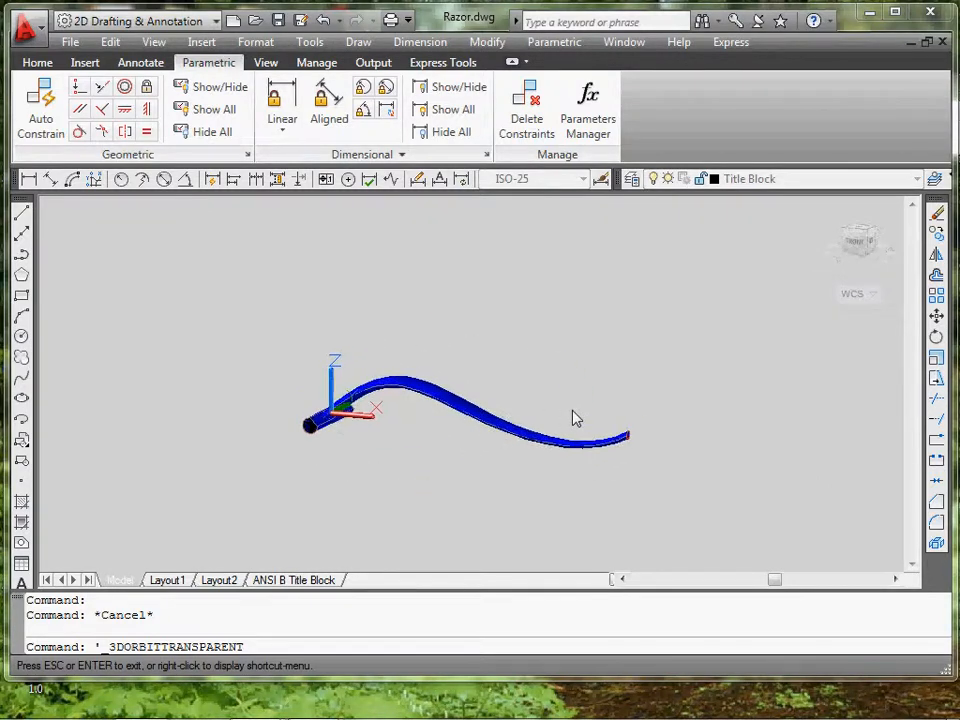
{"action": "left_click_drag", "start_coordinate": [576, 418], "coordinate": [420, 410]}
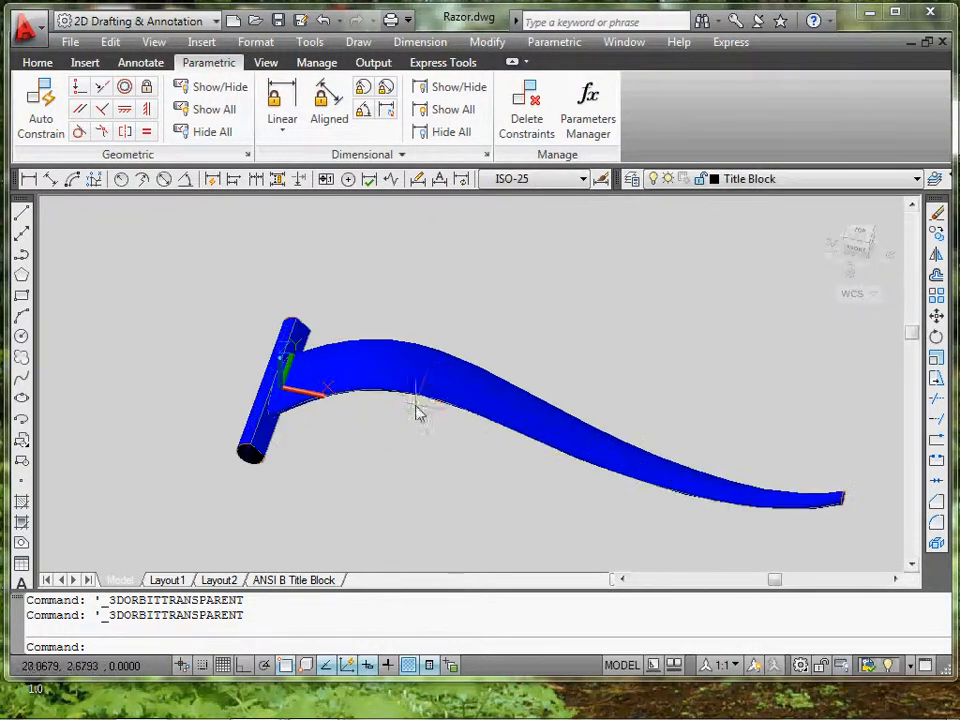